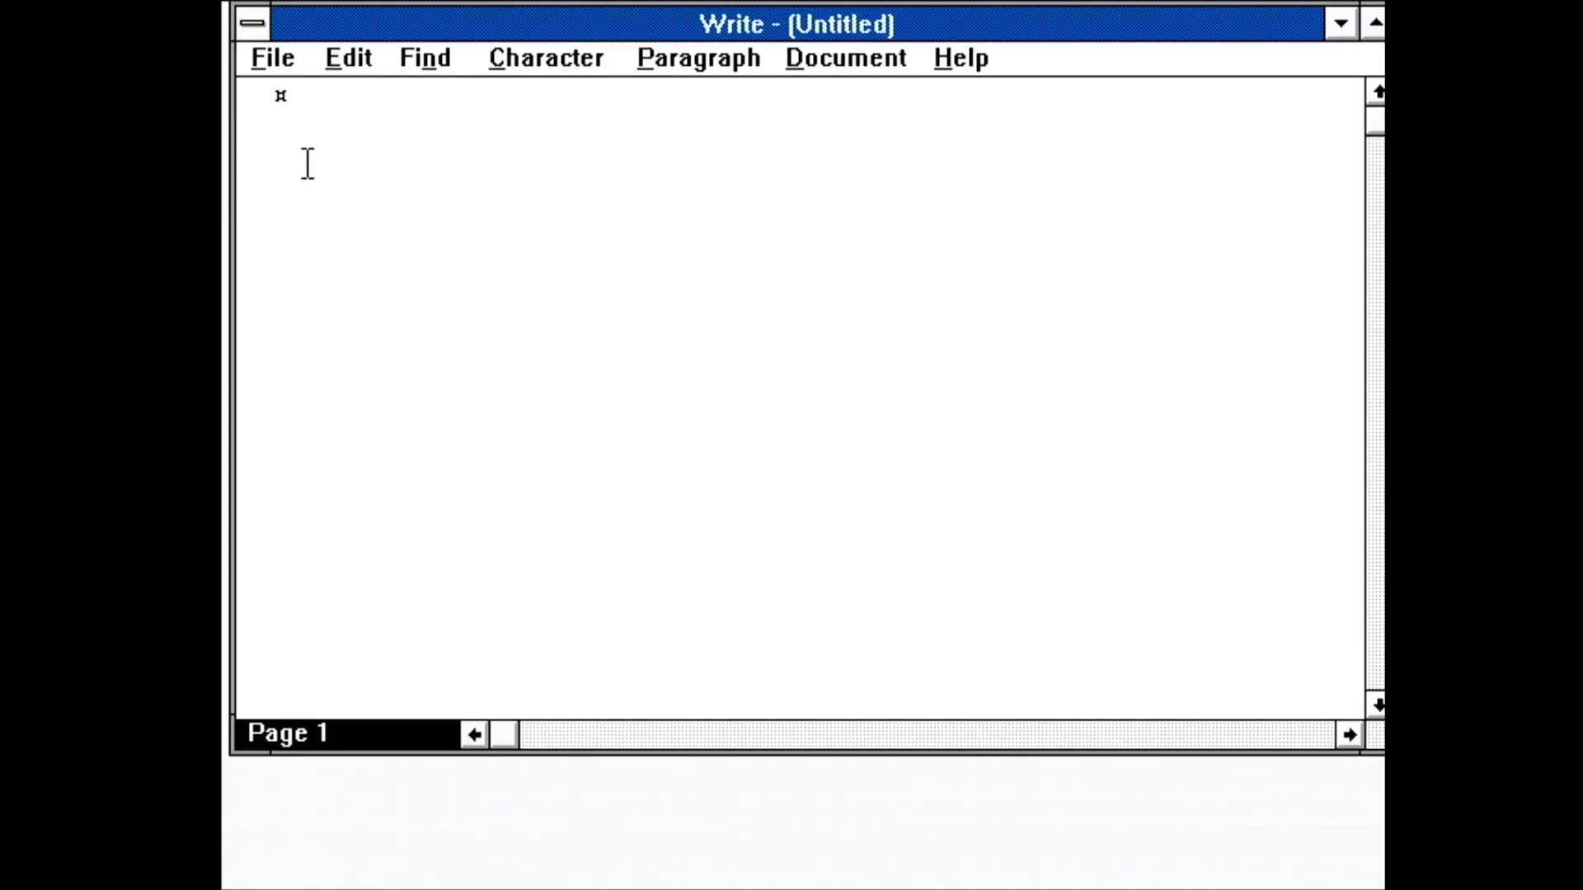
Apply Character formatting to 'Title' and choose a Document layout option
left_click(546, 58)
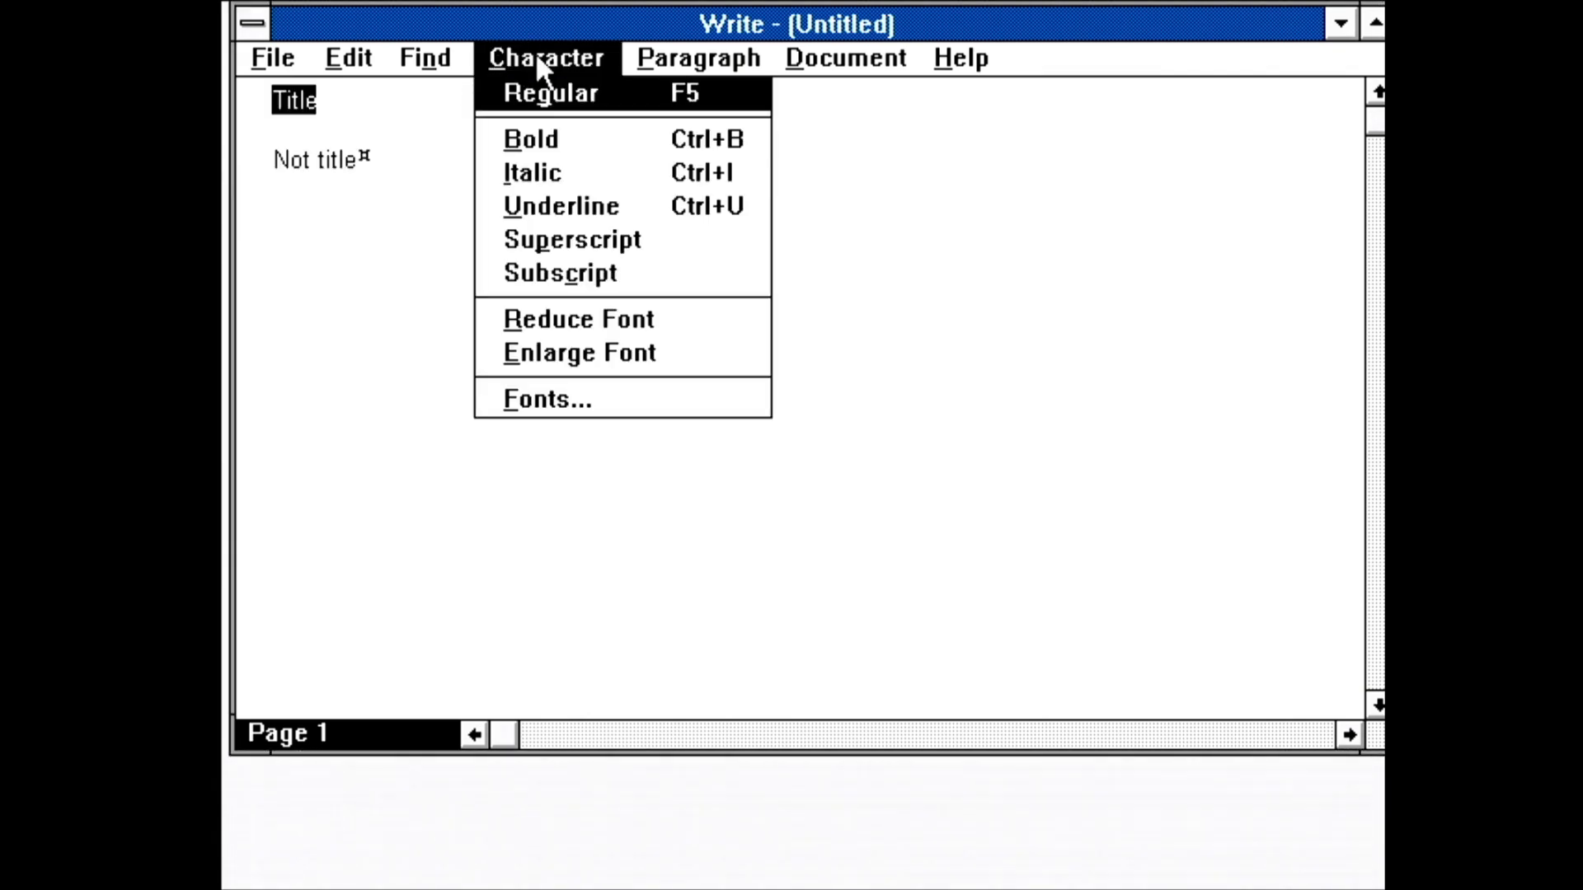
left_click(846, 57)
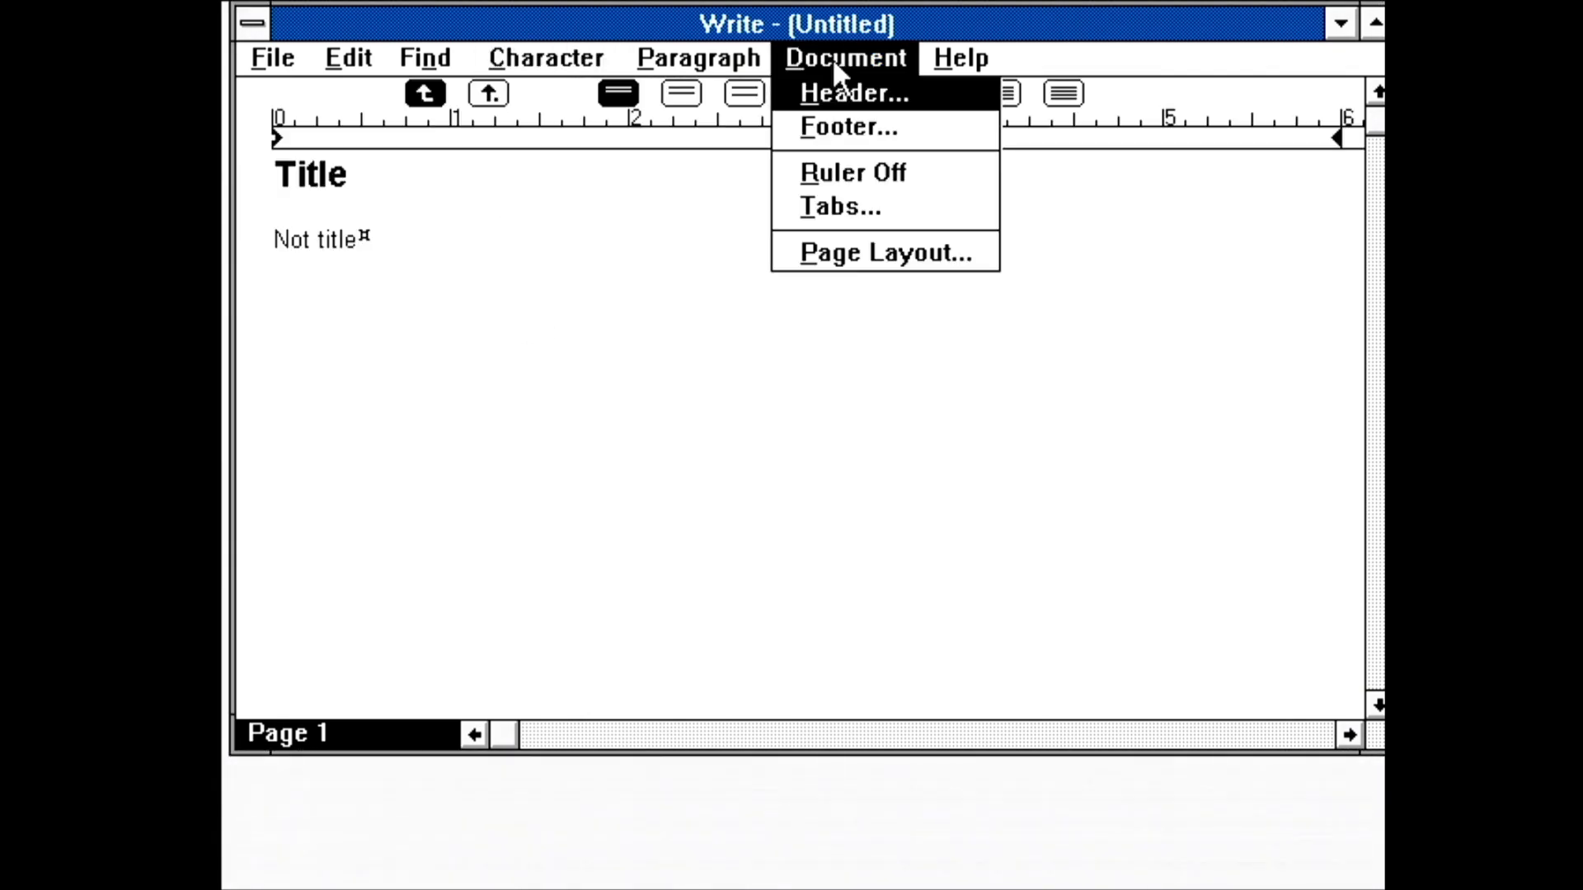
left_click(882, 252)
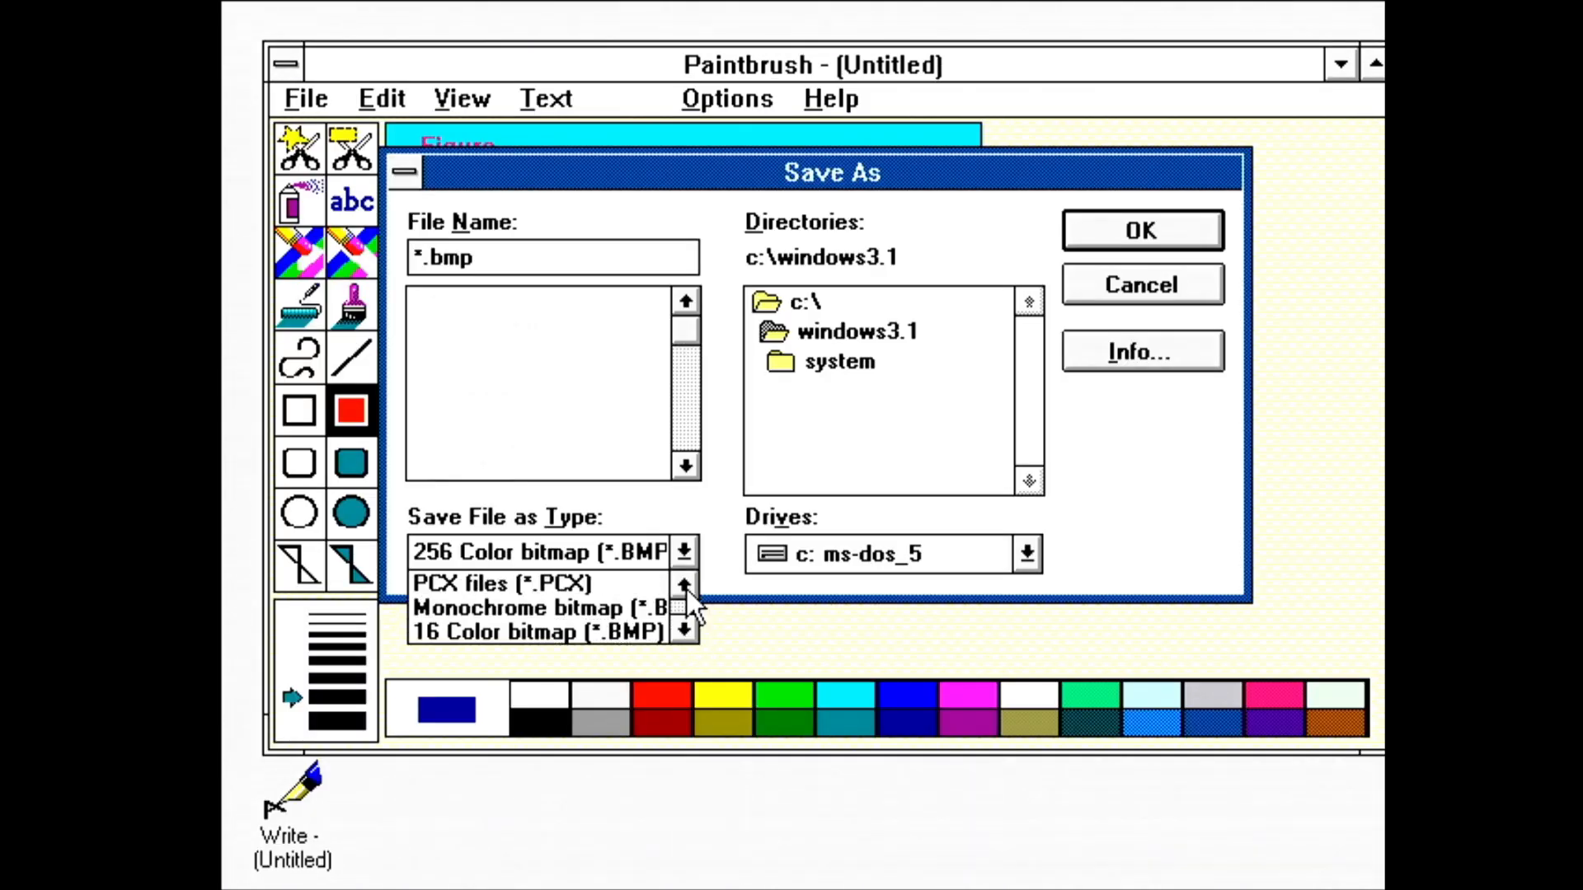
Browse the Save File as Type list in Paintbrush's Save As dialog
left_click(494, 584)
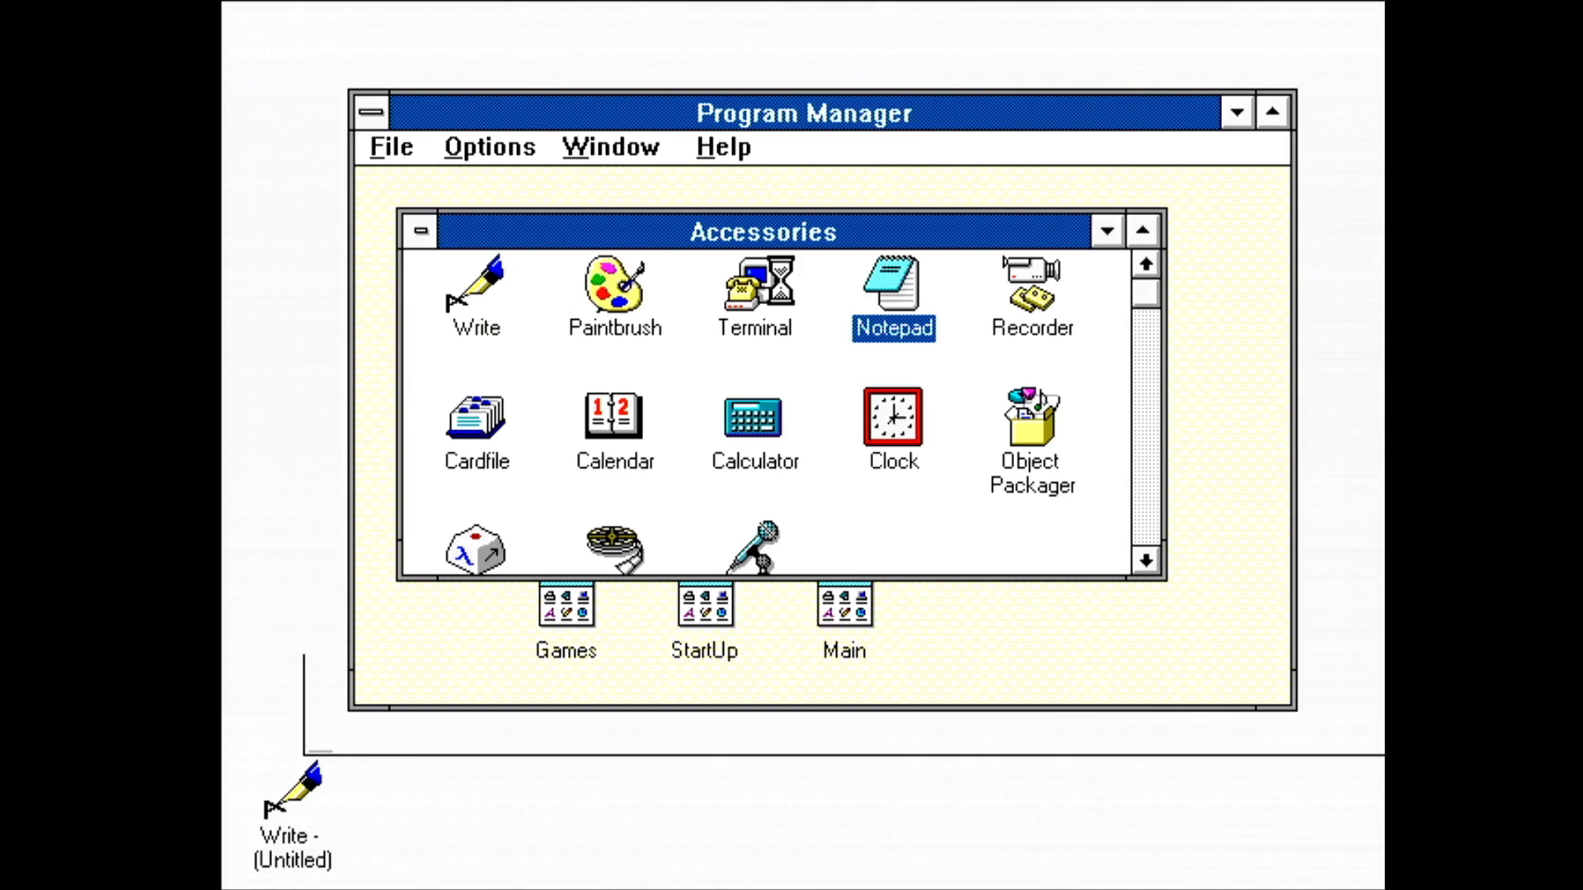
Launch Notepad, load WIN.INI from C:\WINDOWS3.1 and scroll through it
double_click(892, 290)
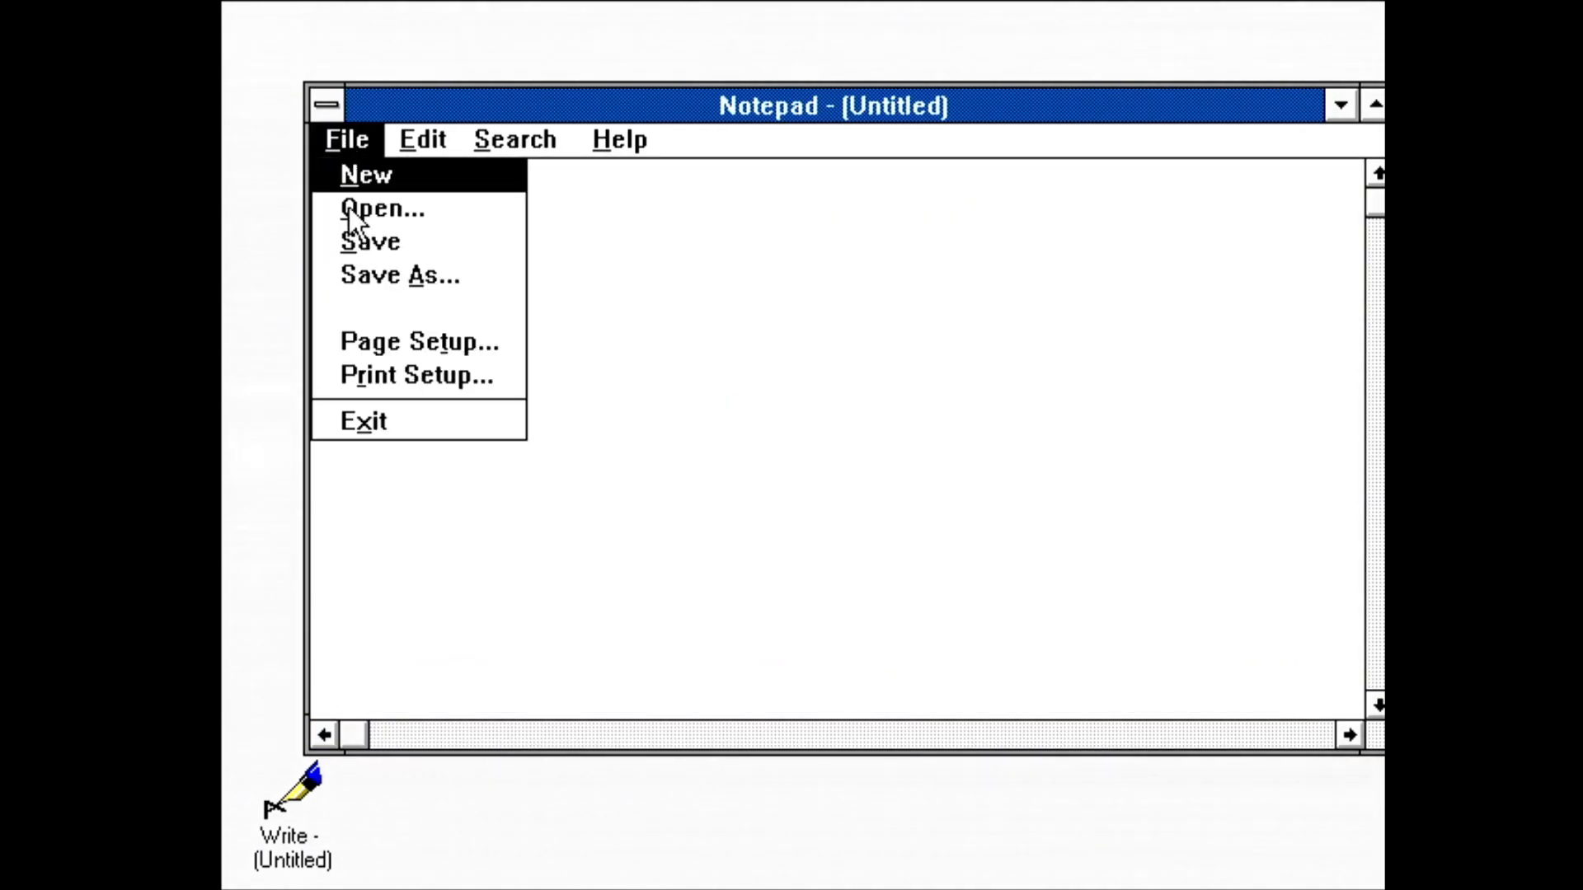
left_click(420, 138)
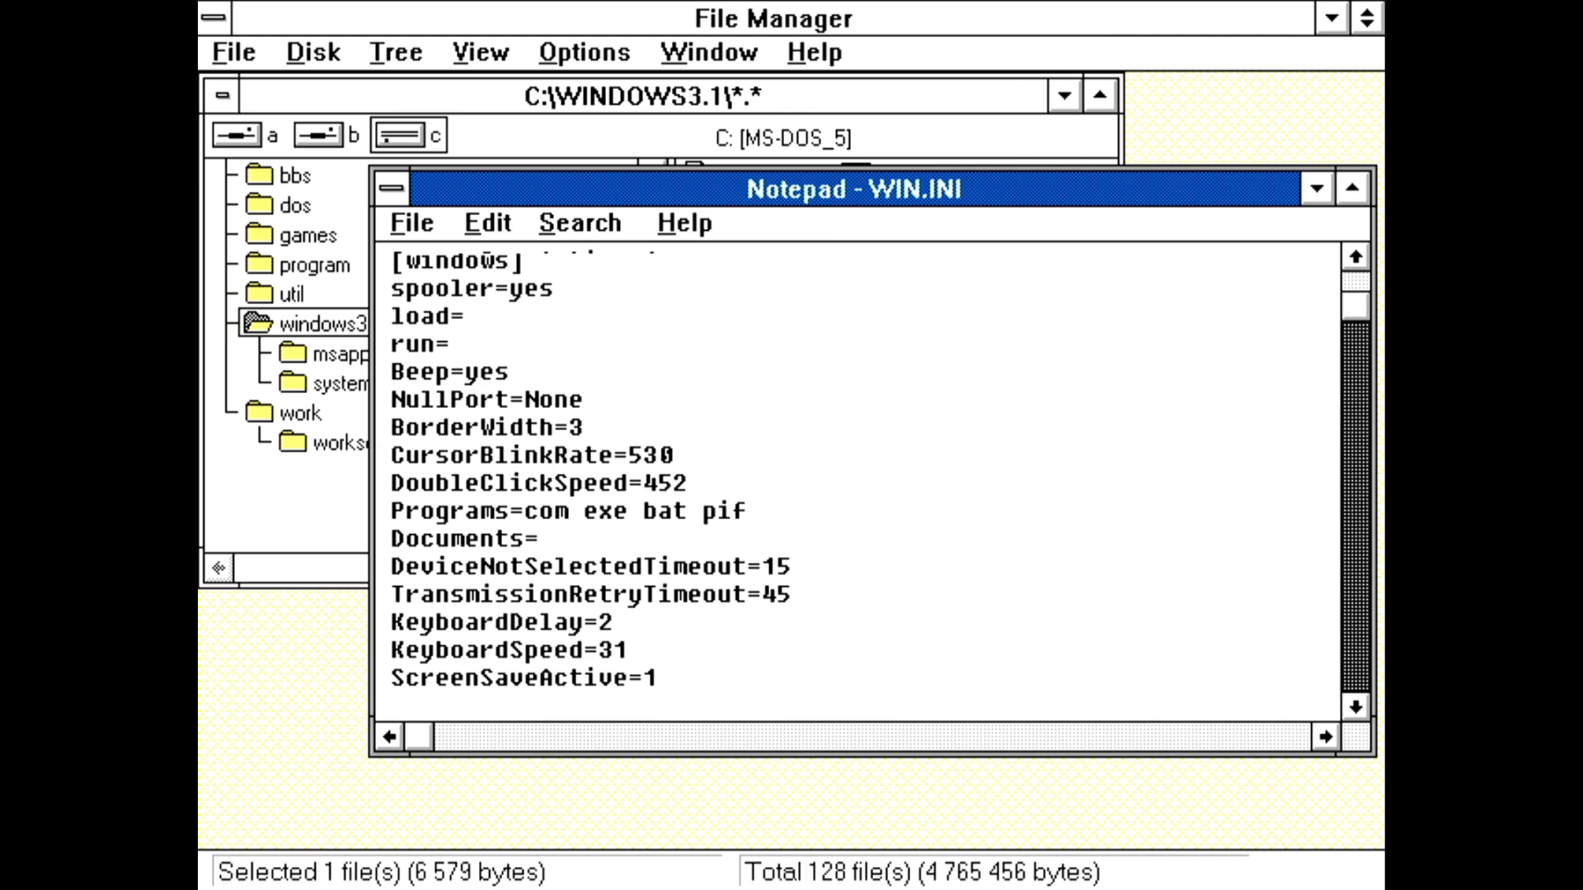
scroll("down", 3)
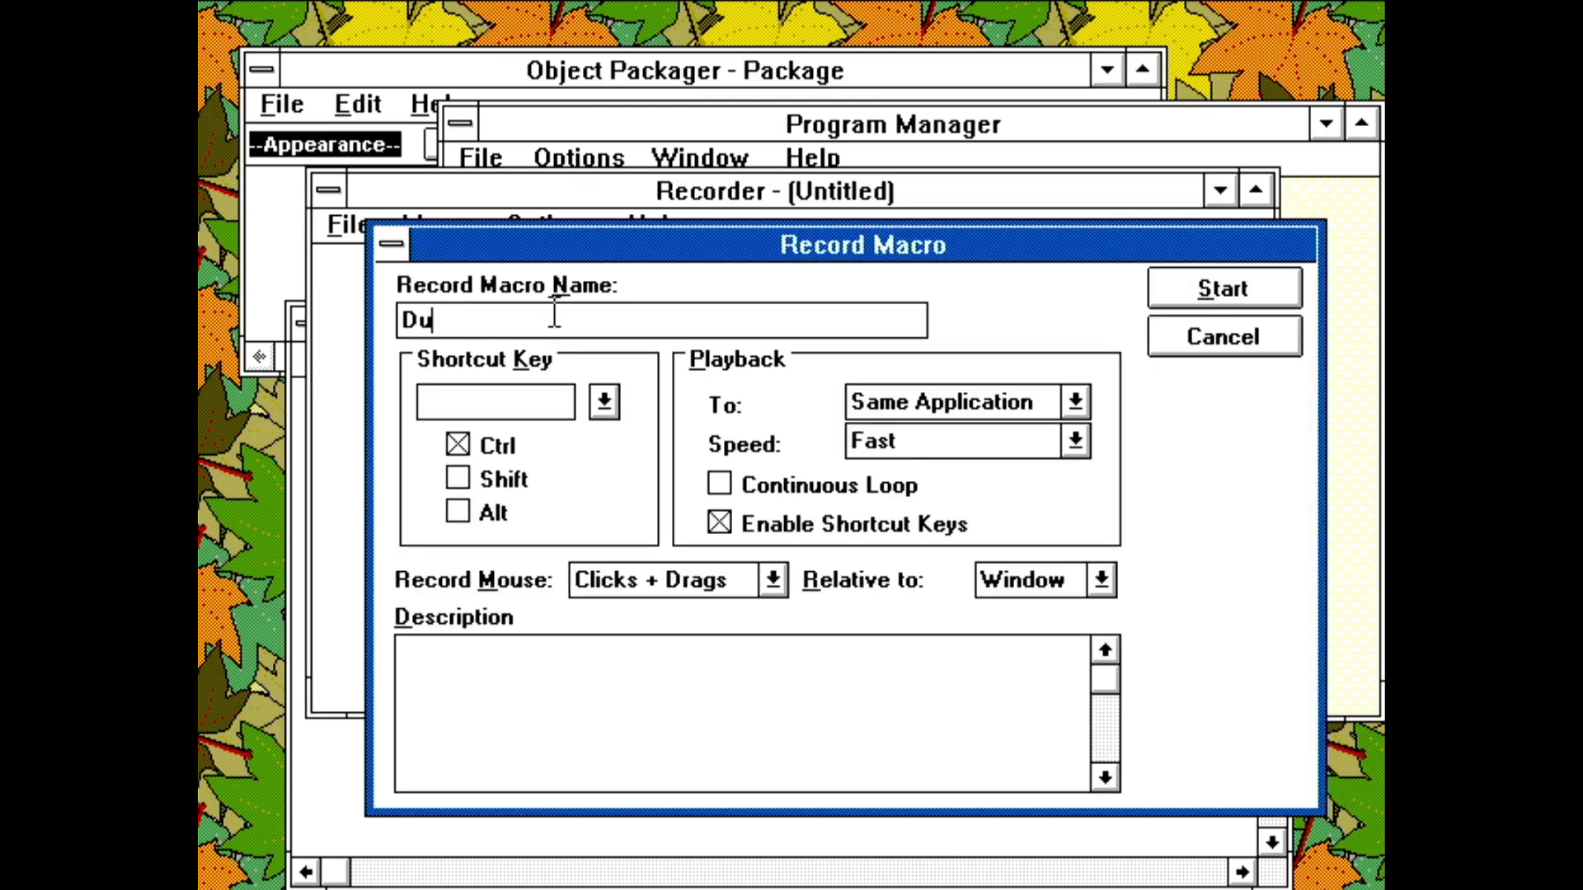
Name the new Recorder macro 'Doris' in Record Macro Name
left_click(604, 402)
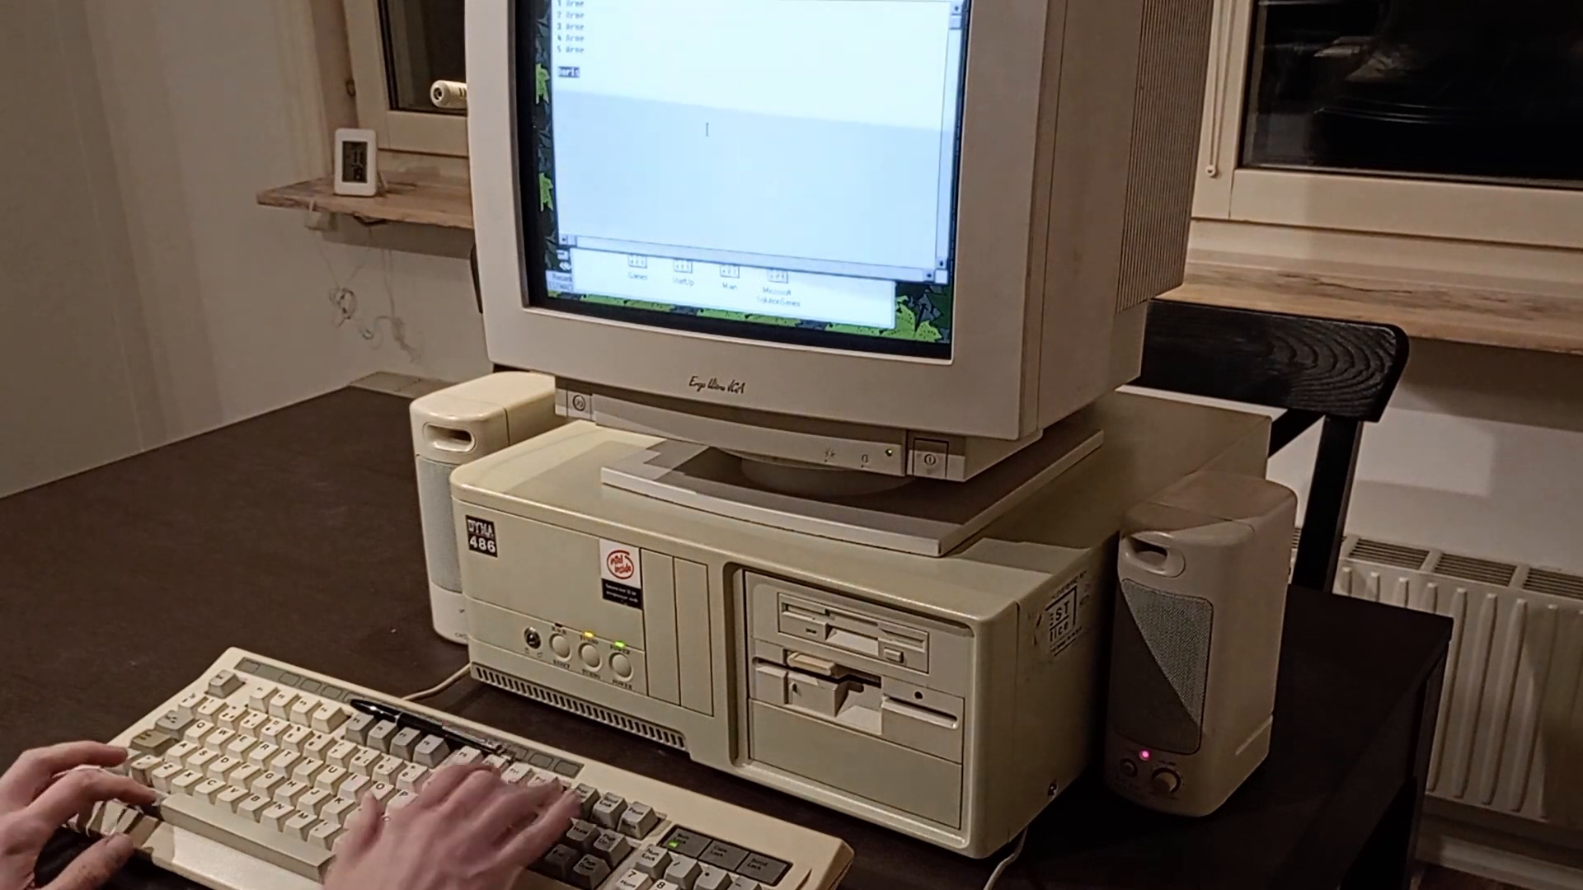
type("Doris")
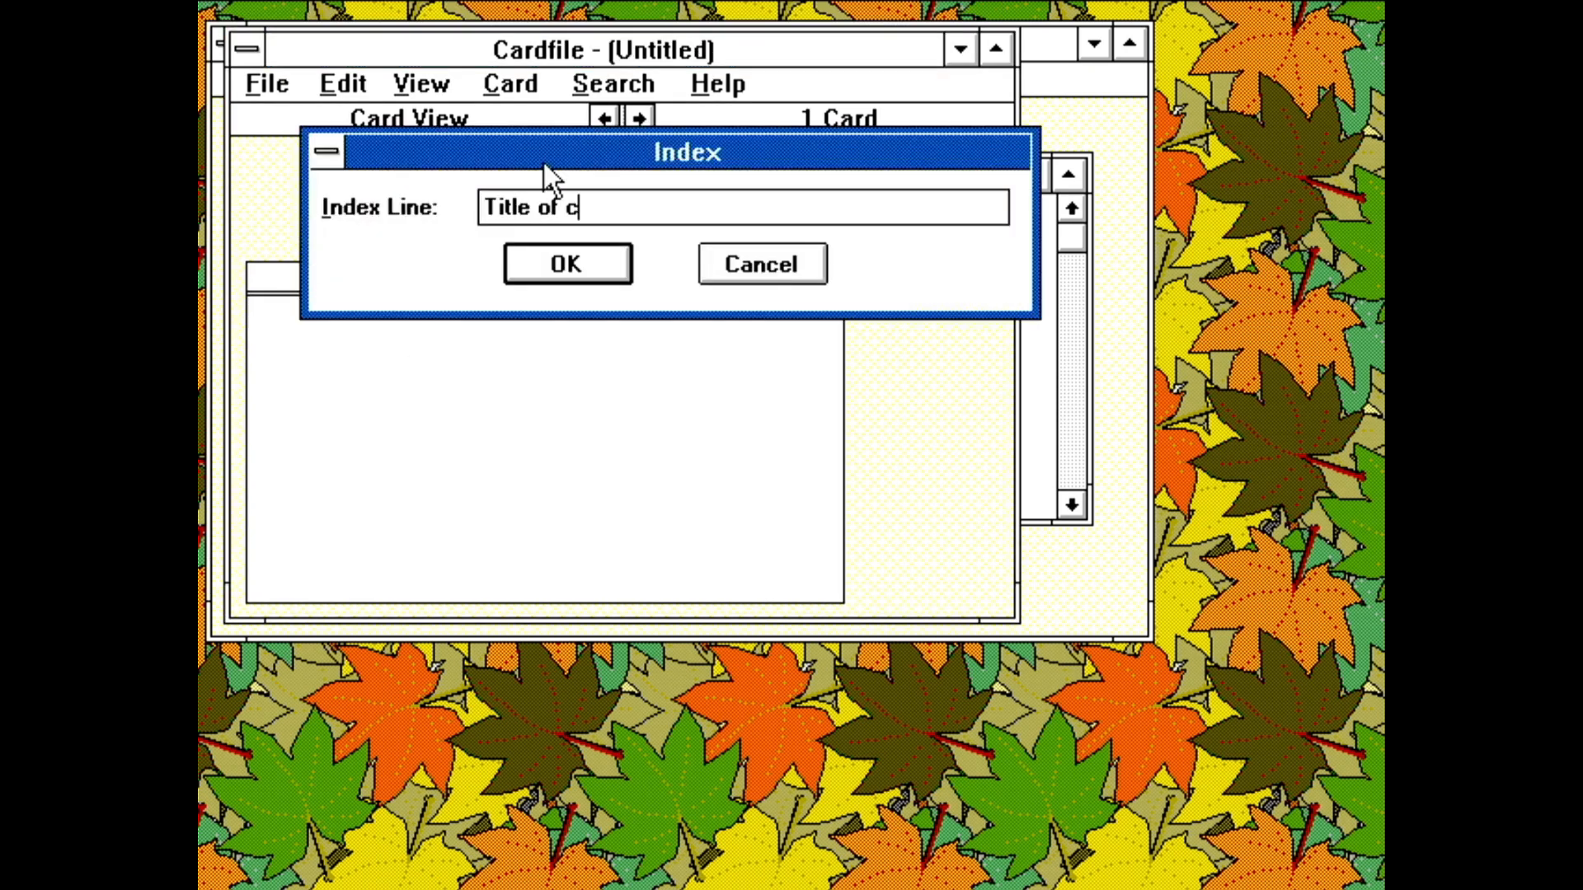
Confirm the card's index title and find the next match of the search text
left_click(566, 264)
type("Arne")
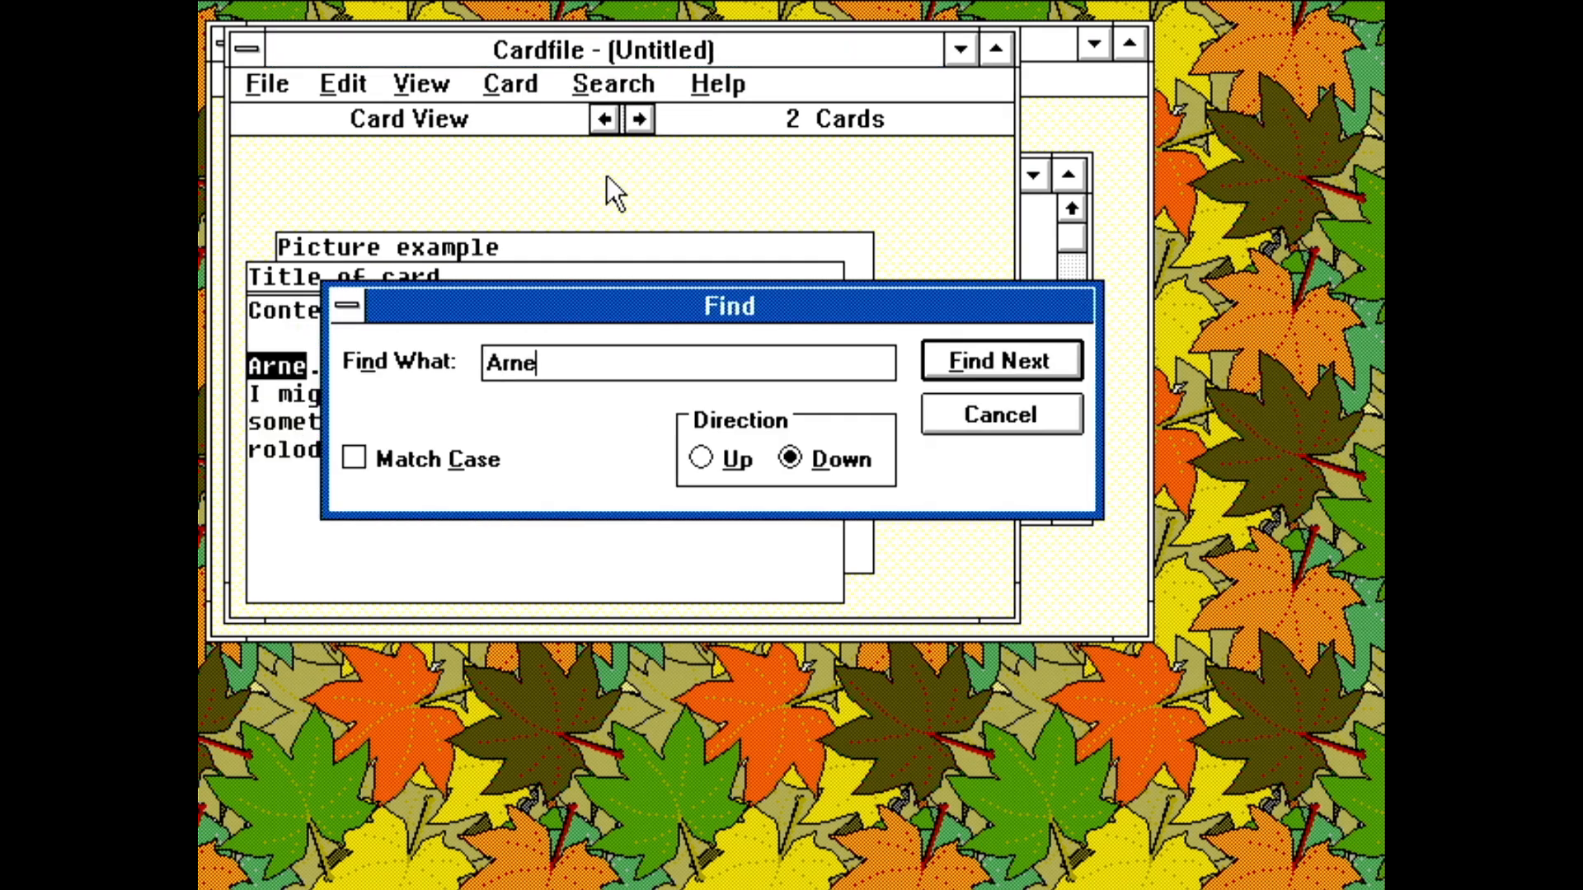
left_click(1000, 414)
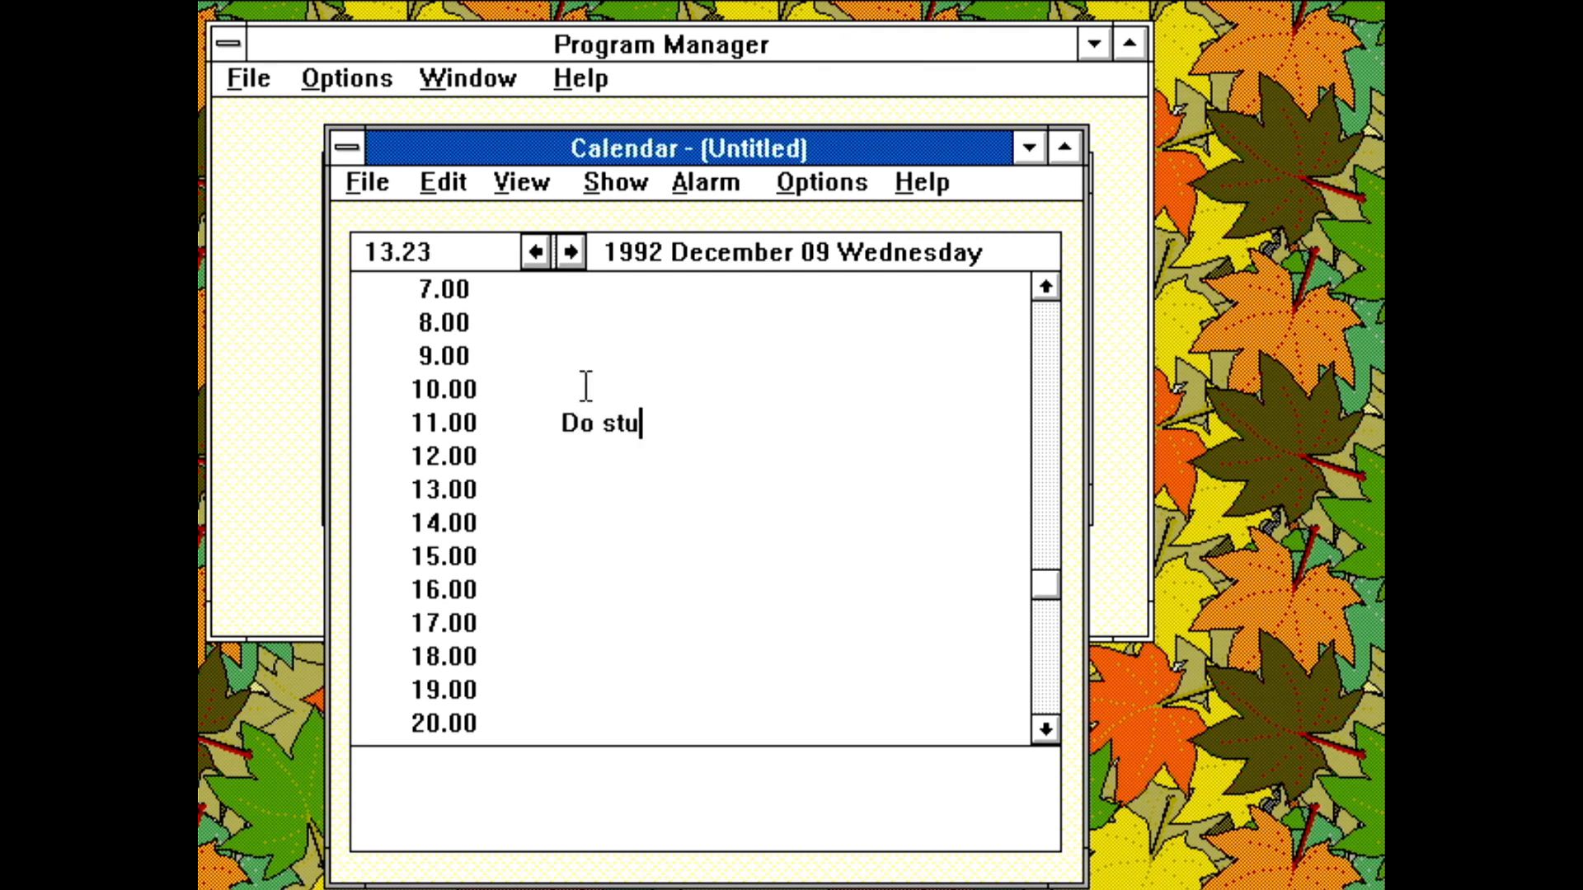
Set an alarm on the 11.00 'Do stuff.' entry in Calendar
left_click(705, 183)
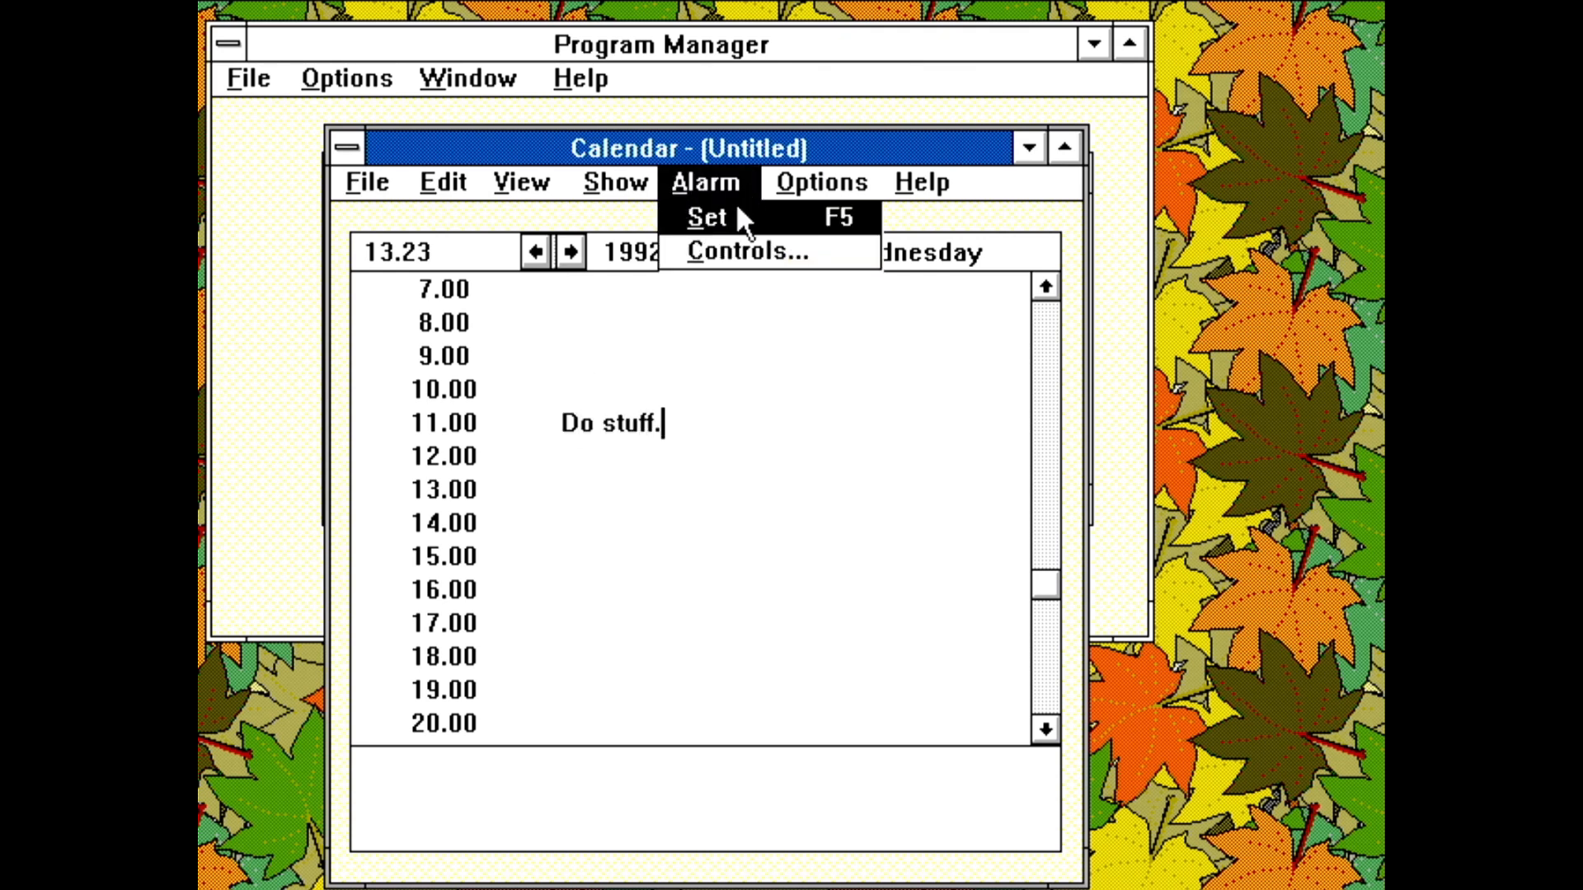
left_click(707, 217)
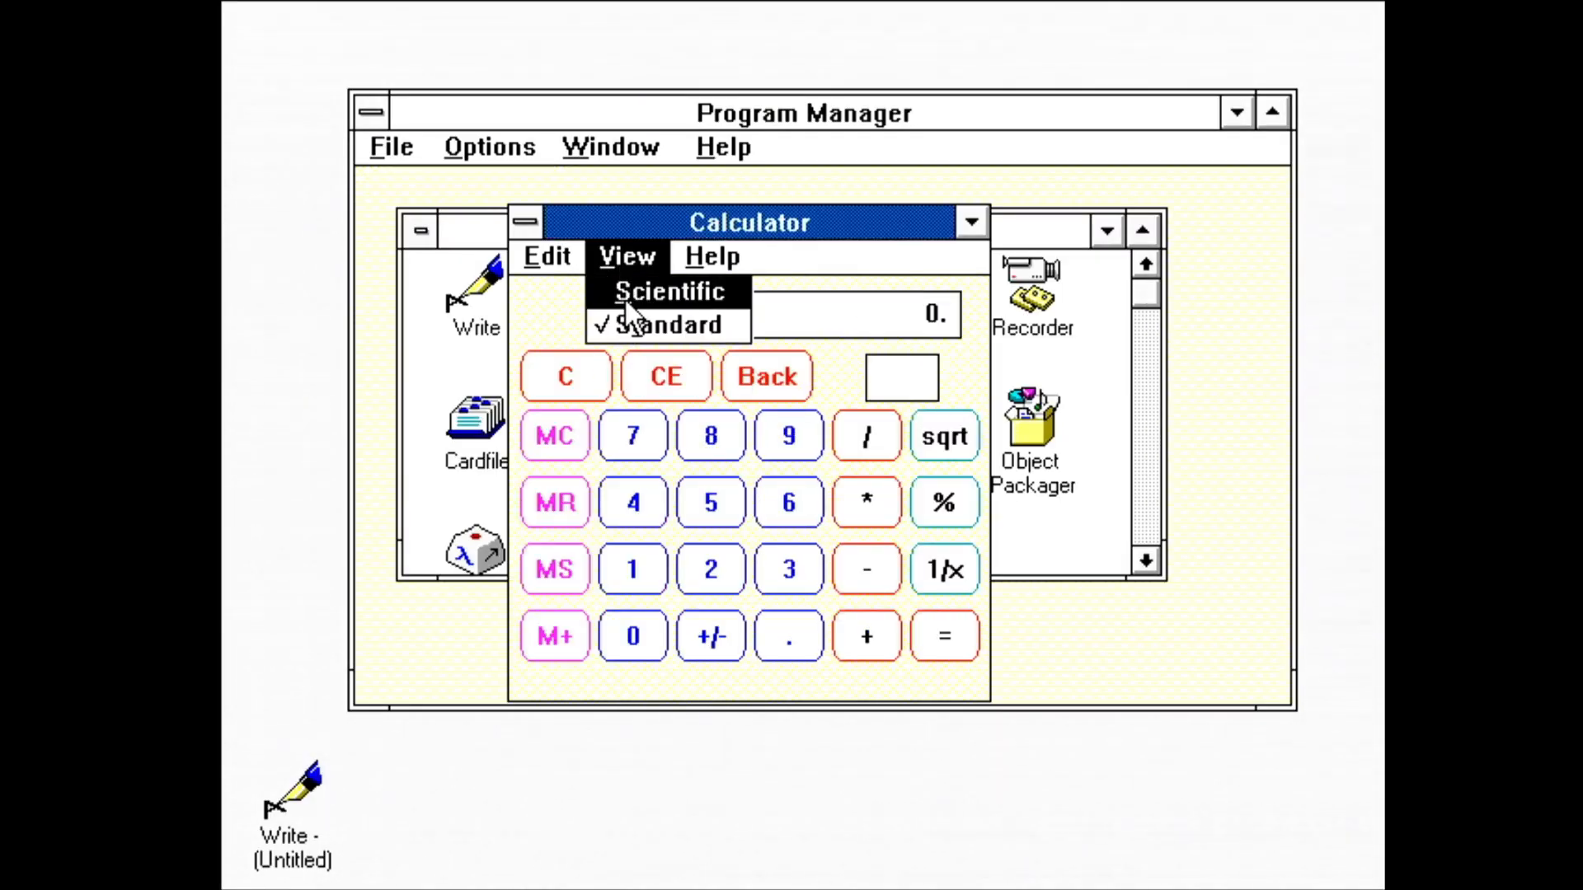
Switch Calculator to the Scientific view
left_click(666, 292)
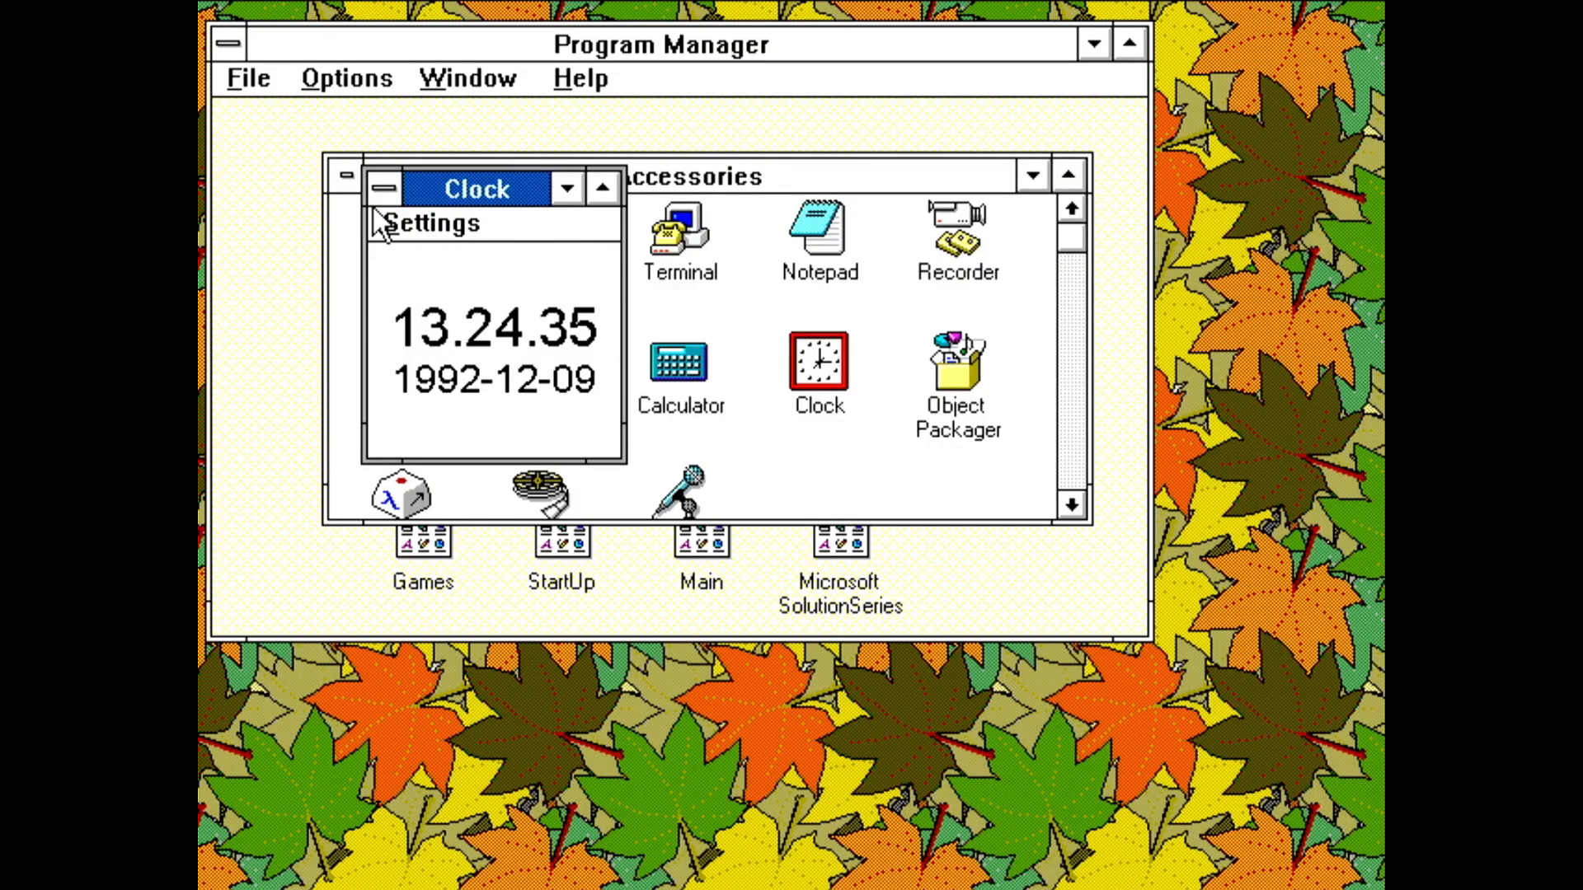
Show the Clock's Settings menu before closing it
left_click(432, 223)
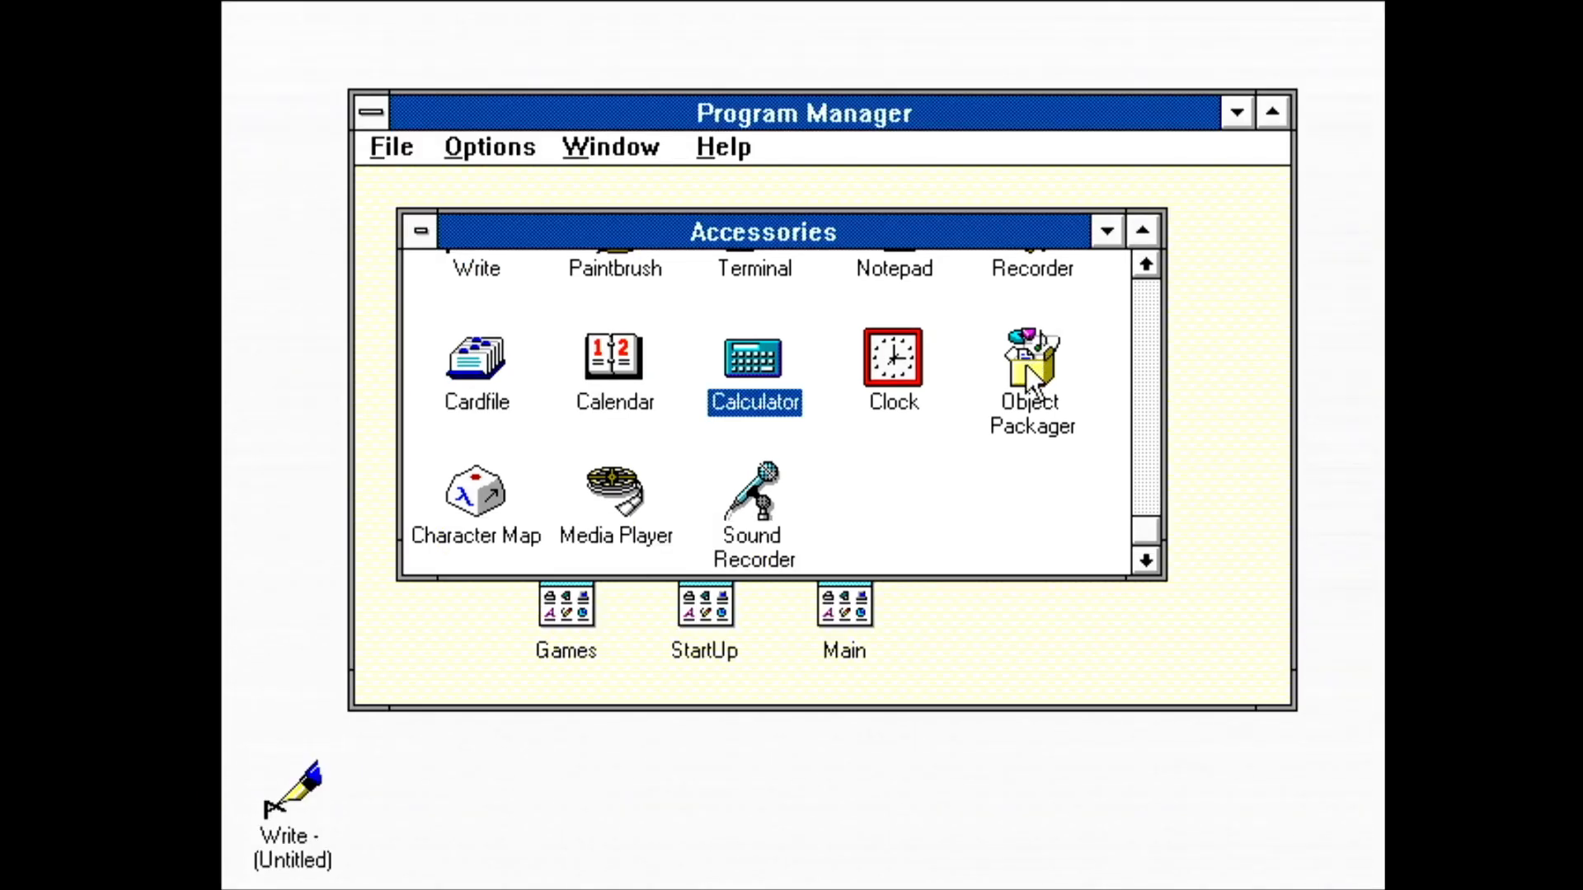
From Write, insert a new embedded object of type Package via Edit > Insert Object
left_click(1029, 363)
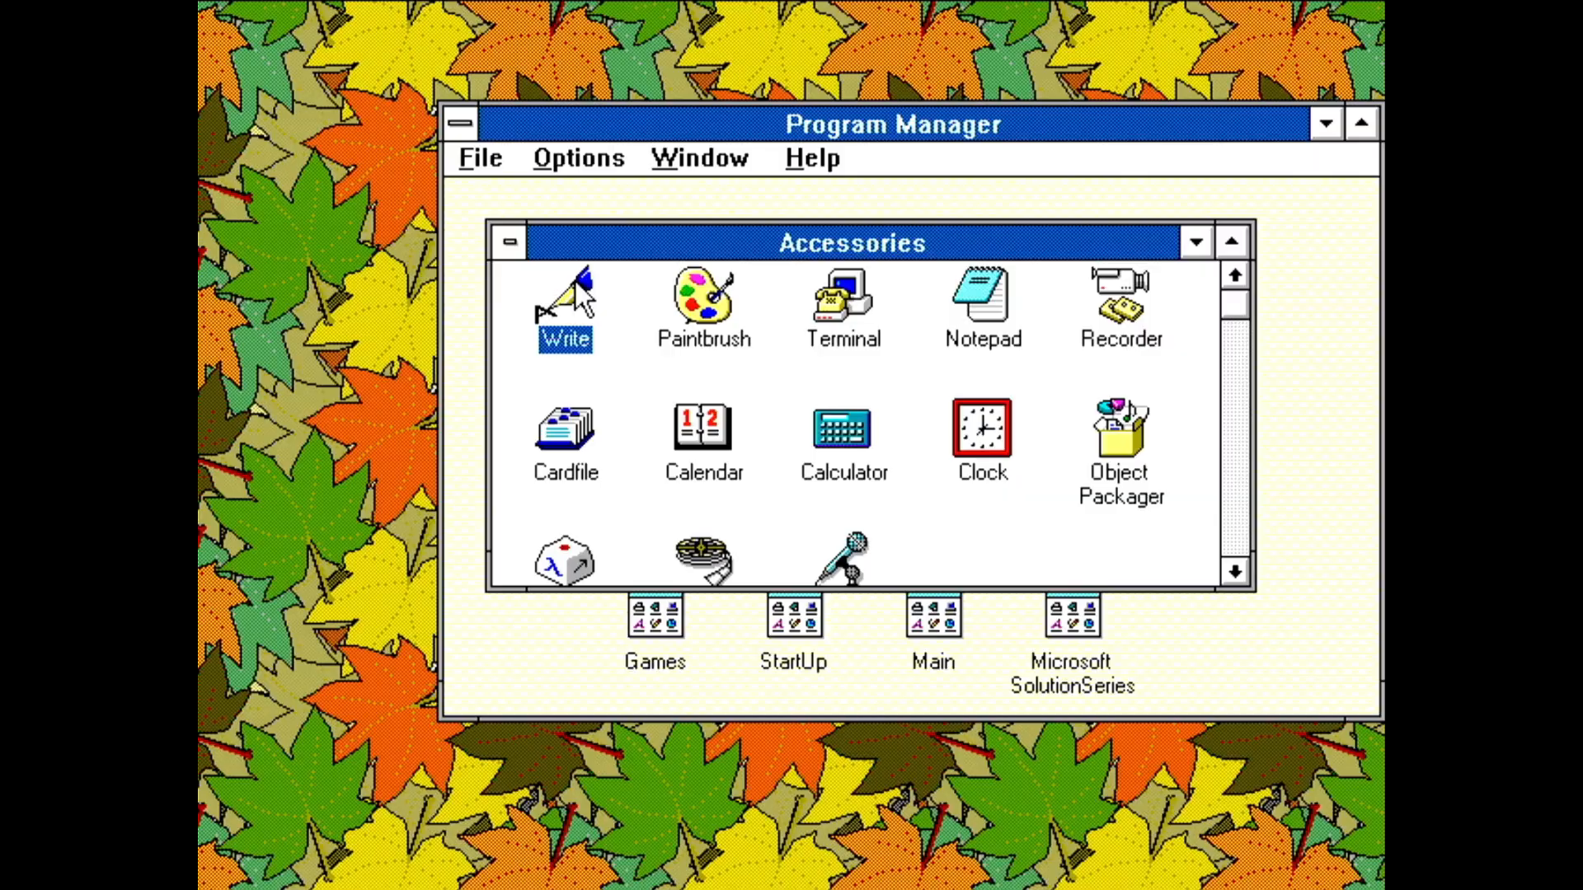
double_click(565, 303)
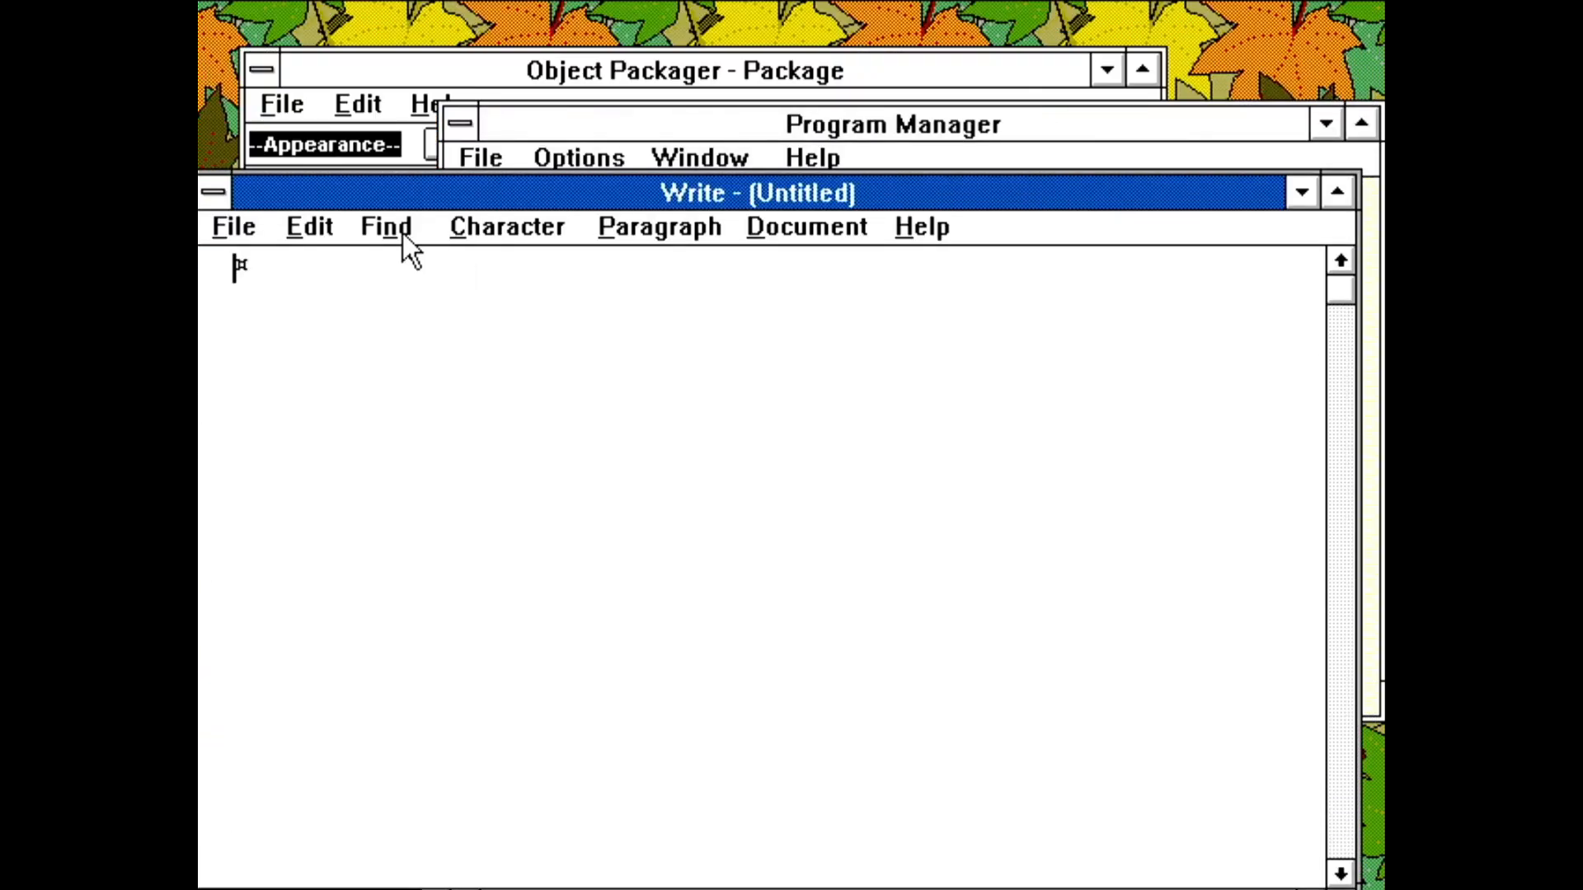
left_click(308, 225)
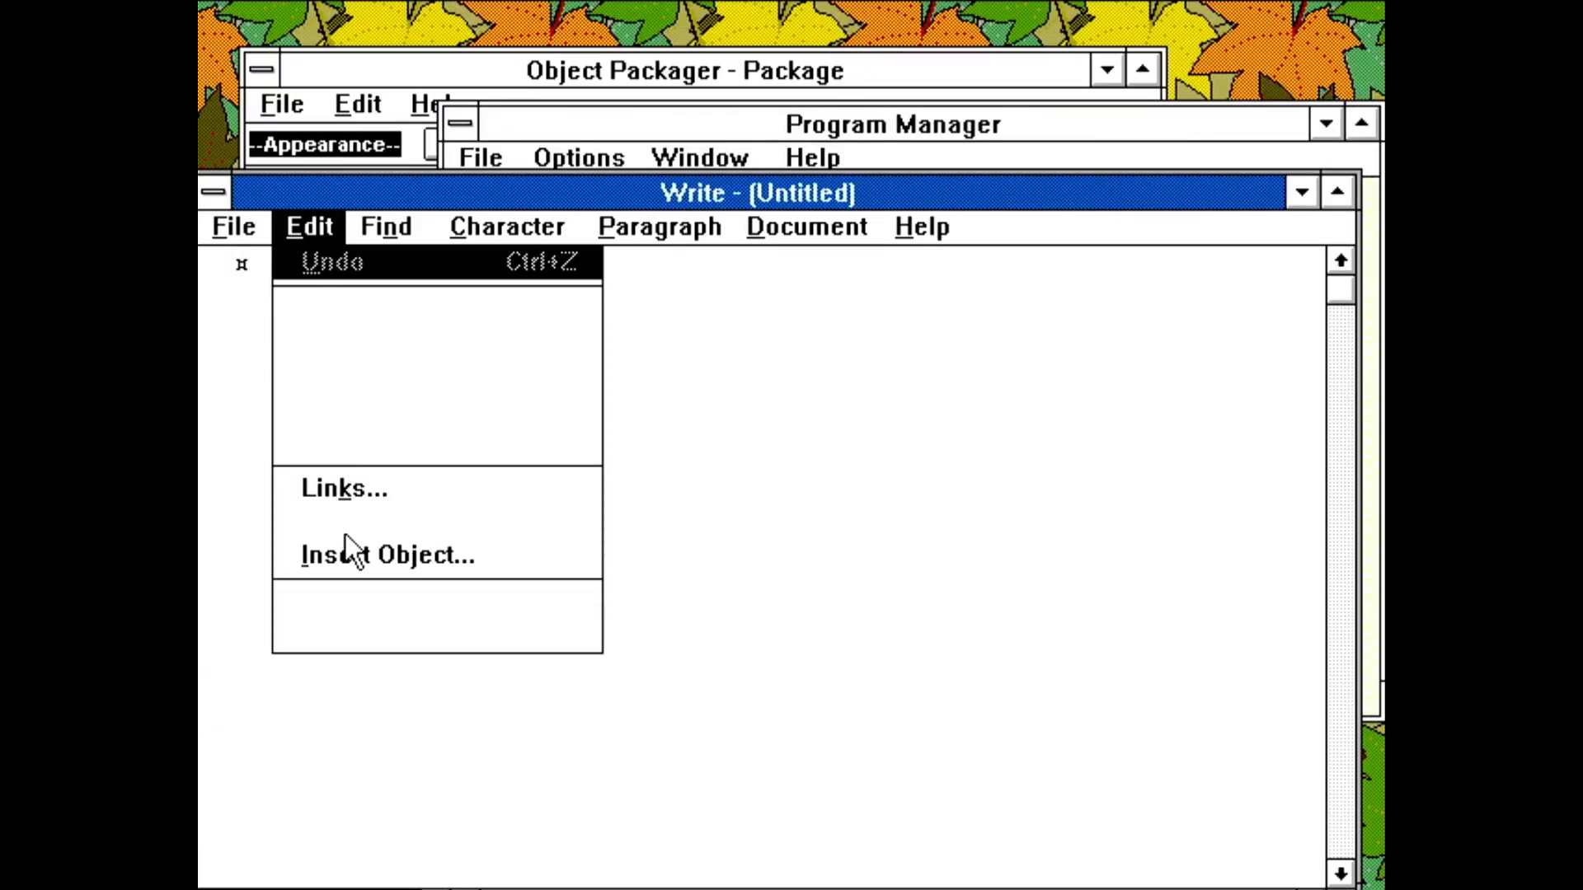
left_click(386, 554)
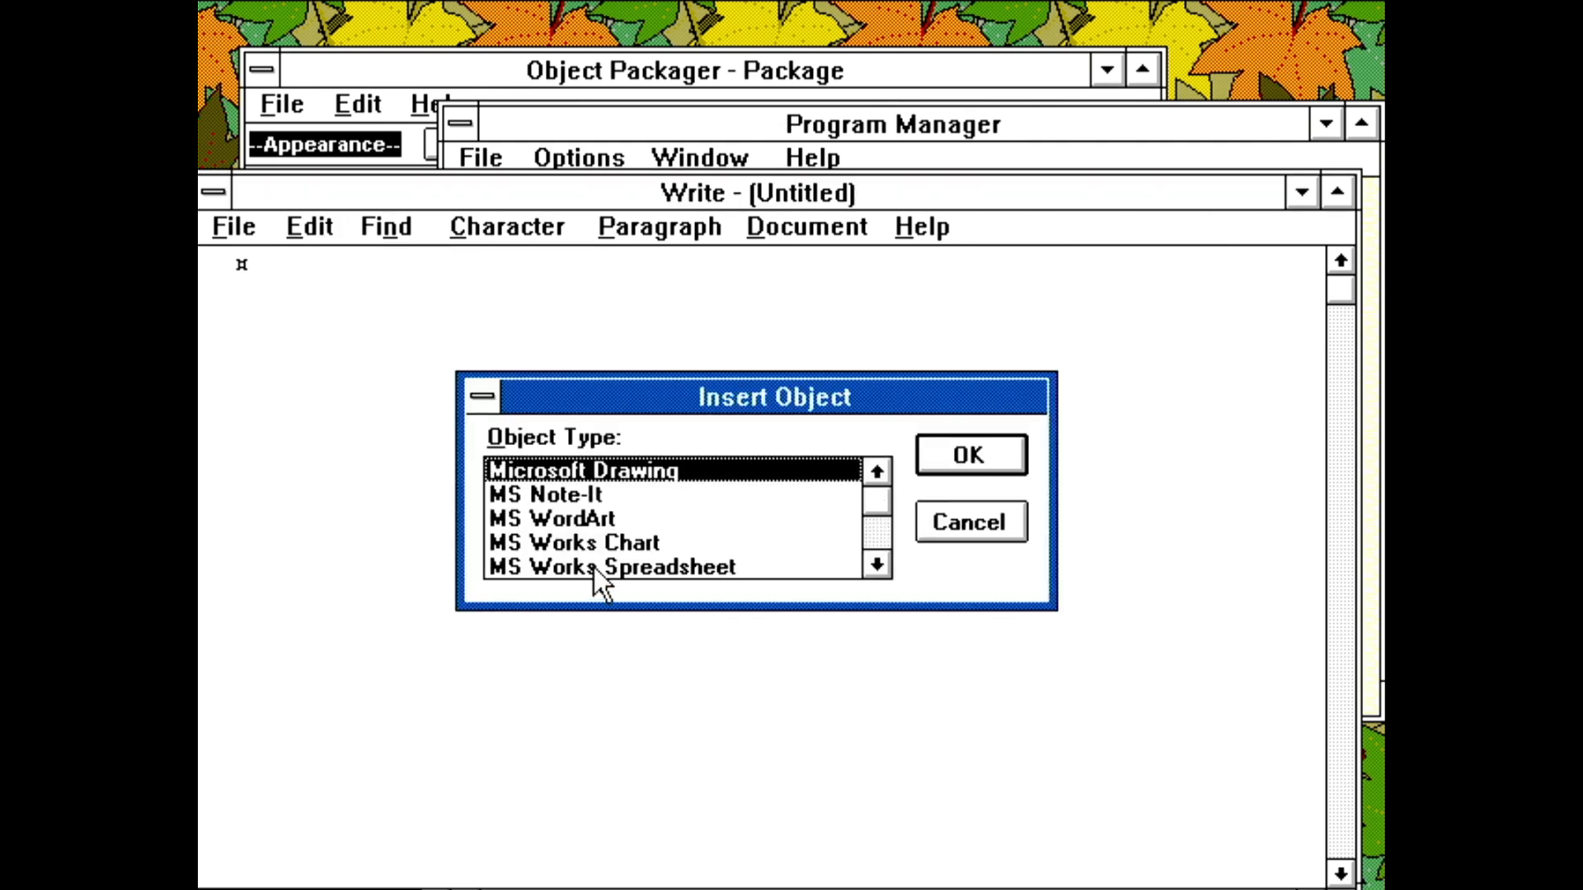
scroll("down", 3)
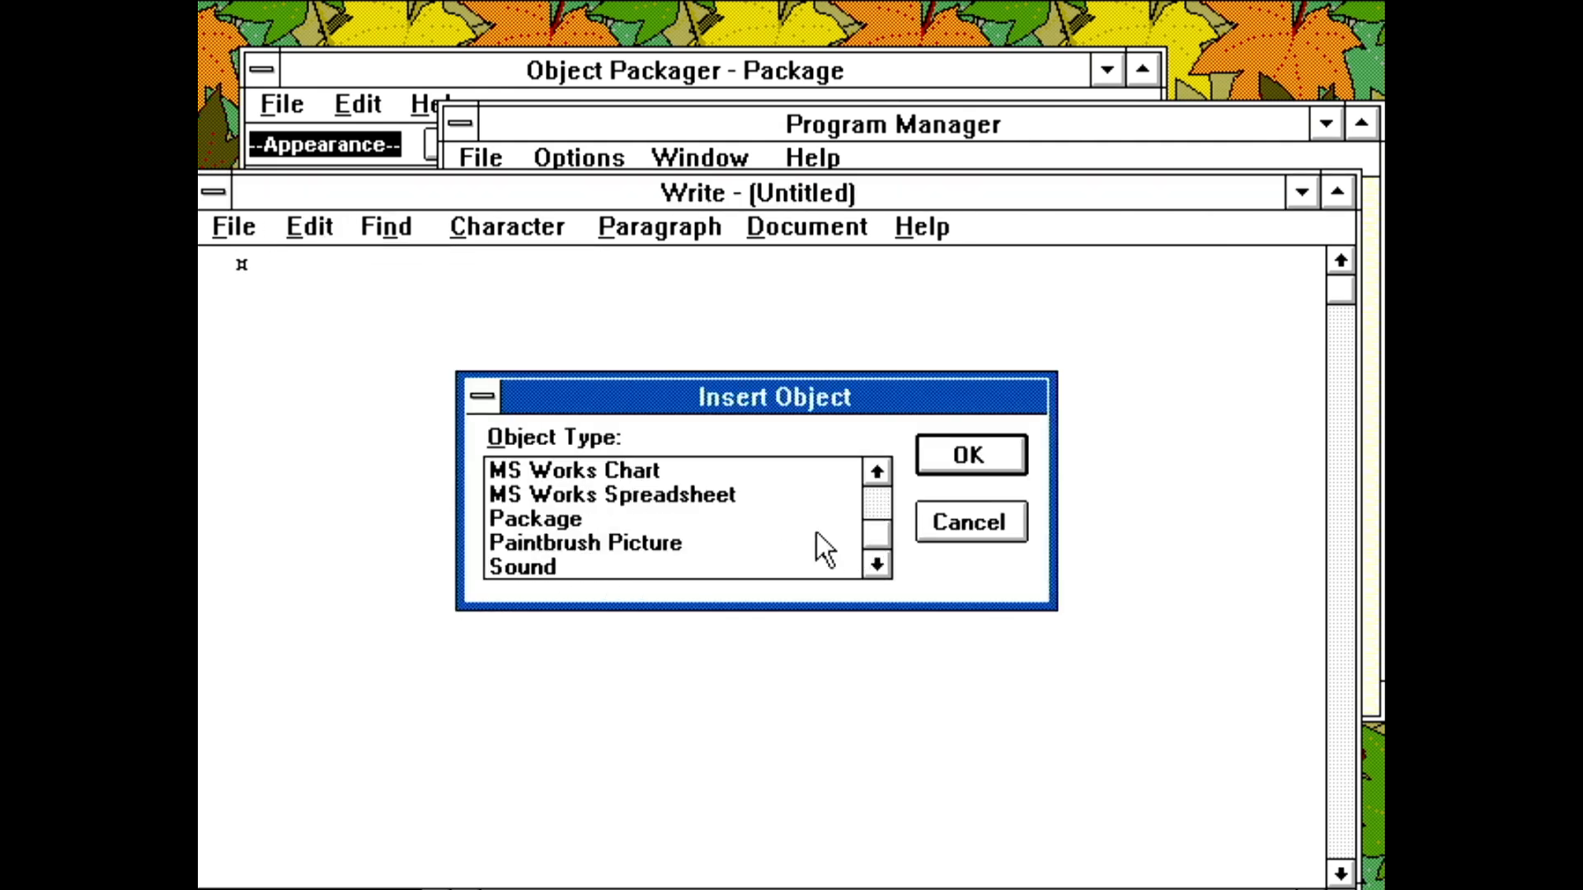
left_click(536, 518)
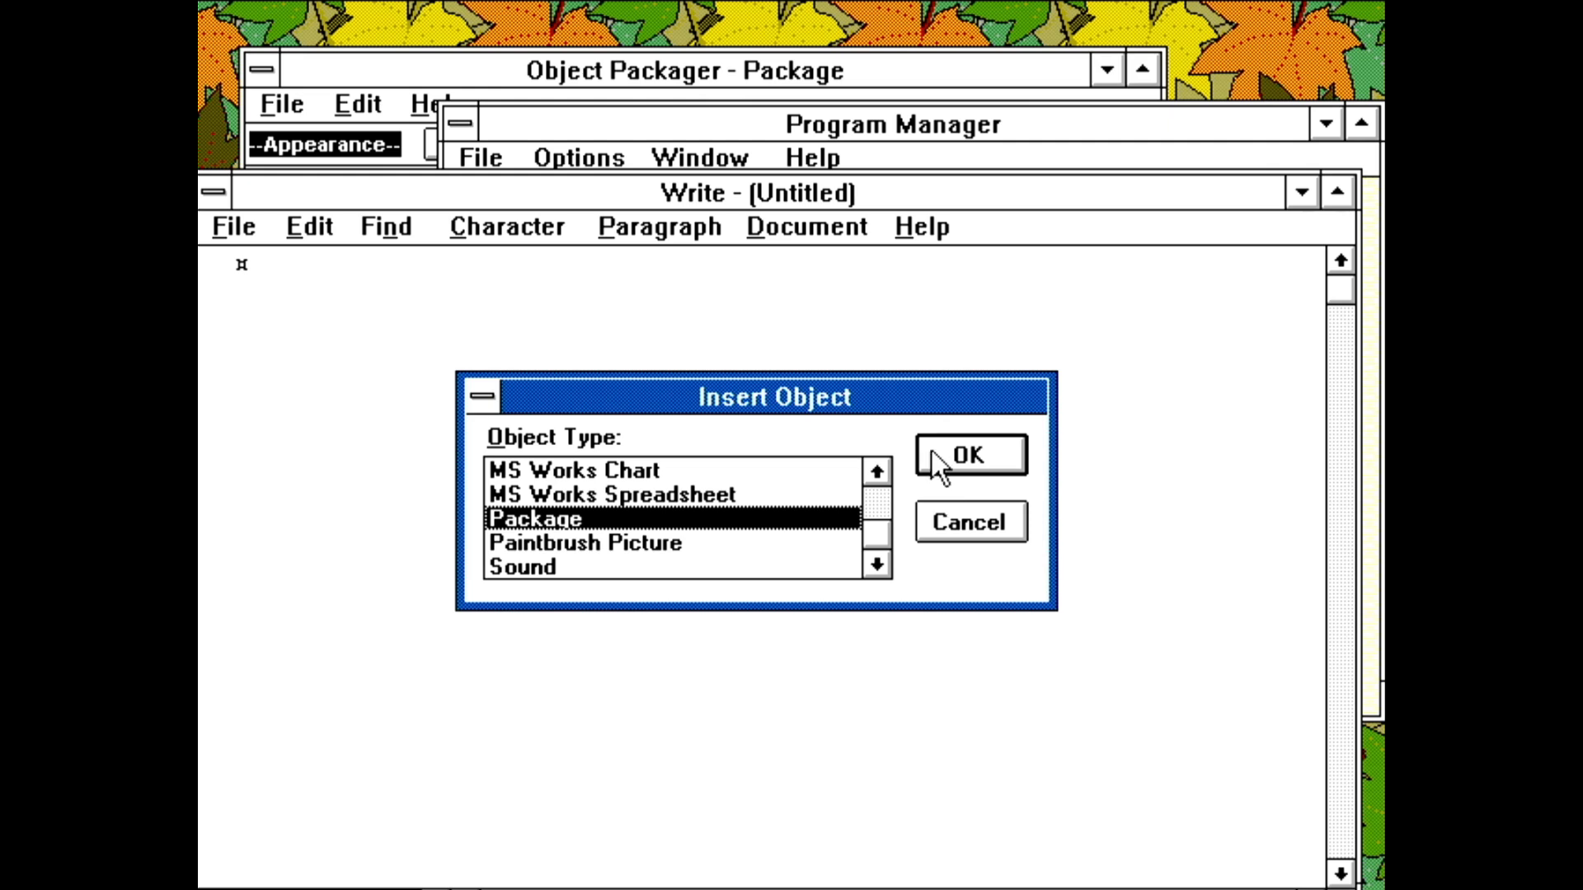
left_click(970, 455)
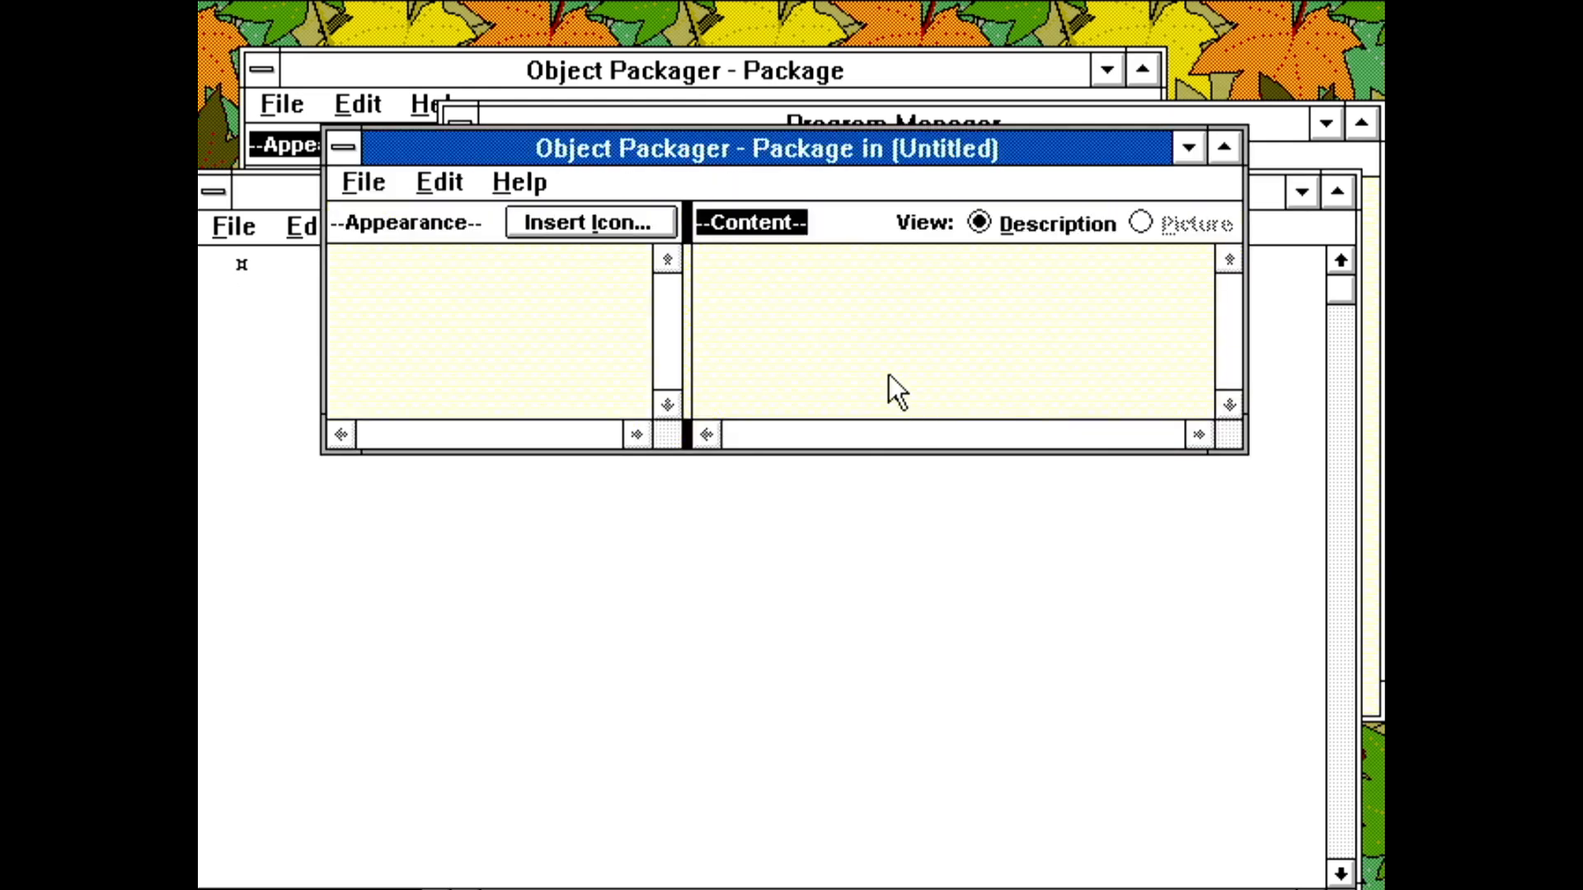
Fill the package with a copy of PKZIP.EXE and update it in the Write document
left_click(362, 182)
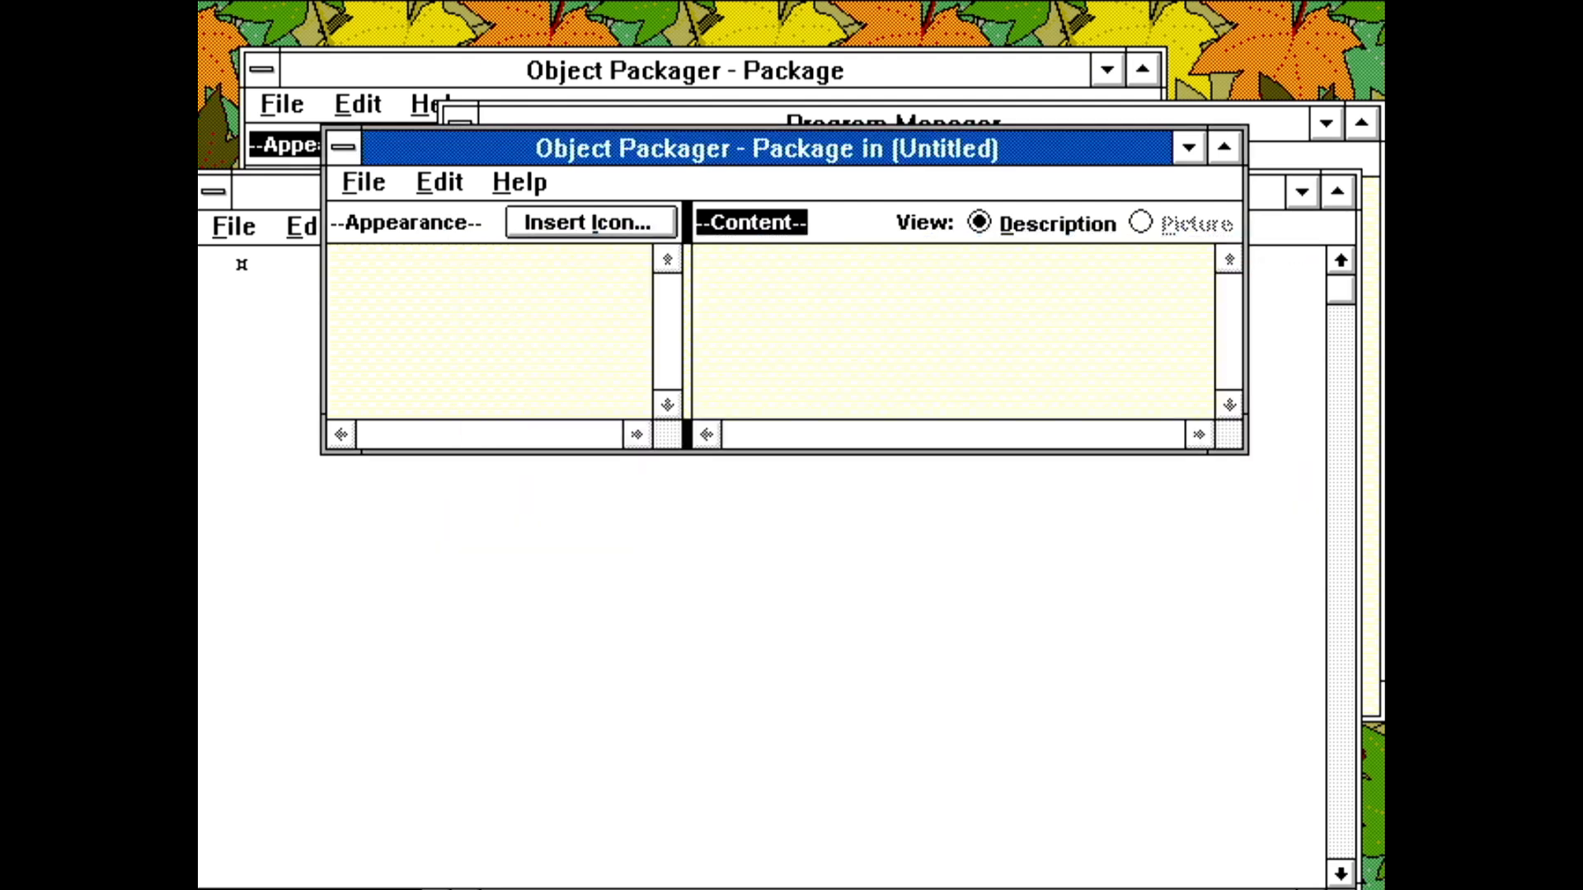
left_click(589, 221)
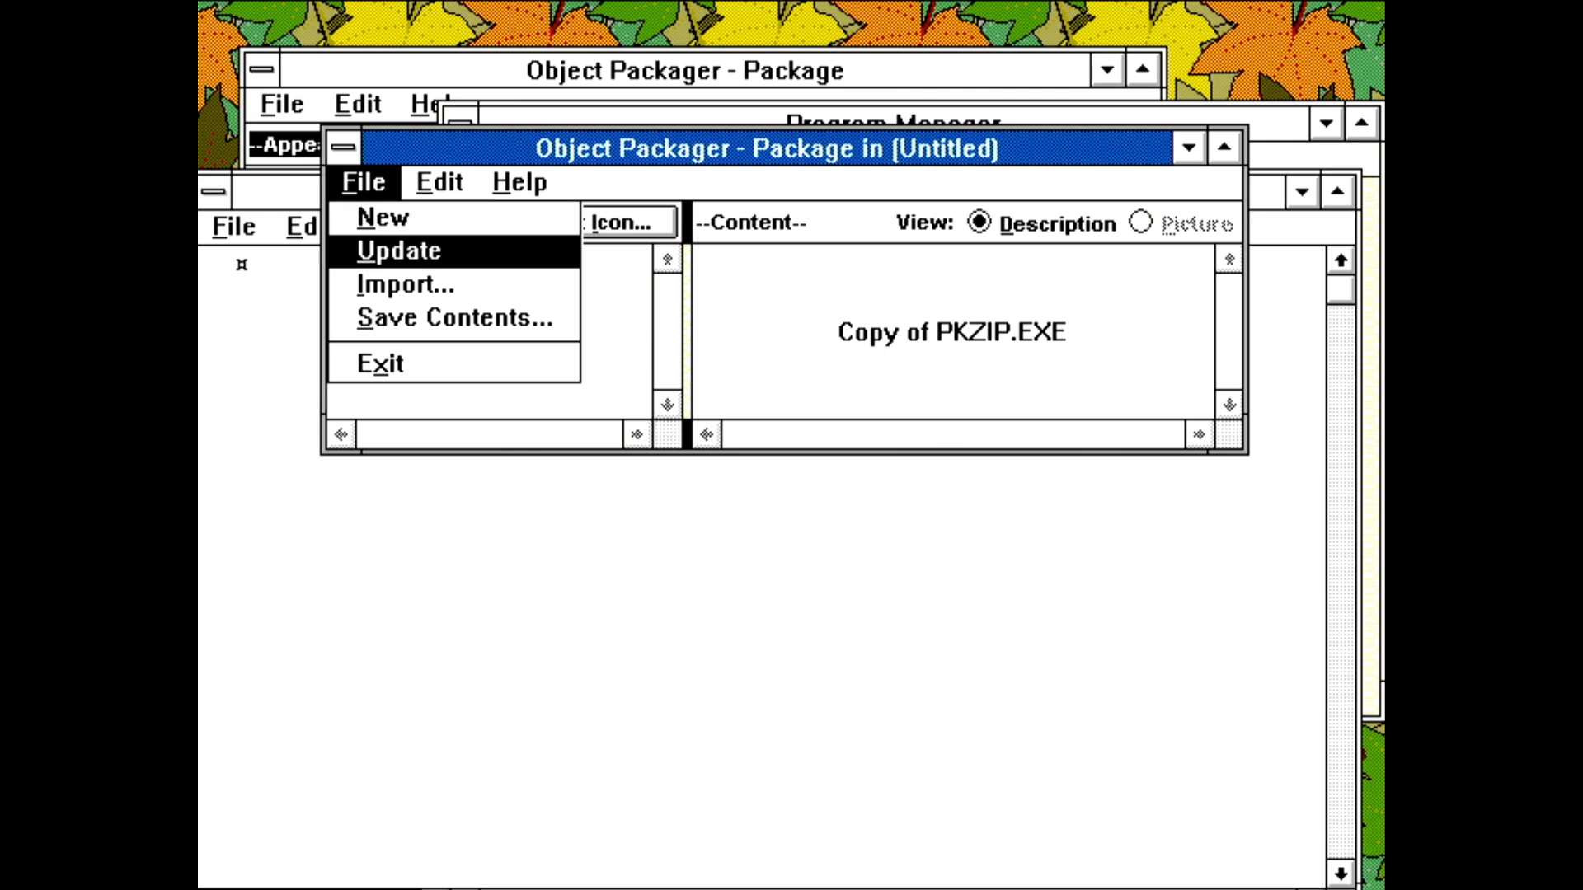
left_click(406, 251)
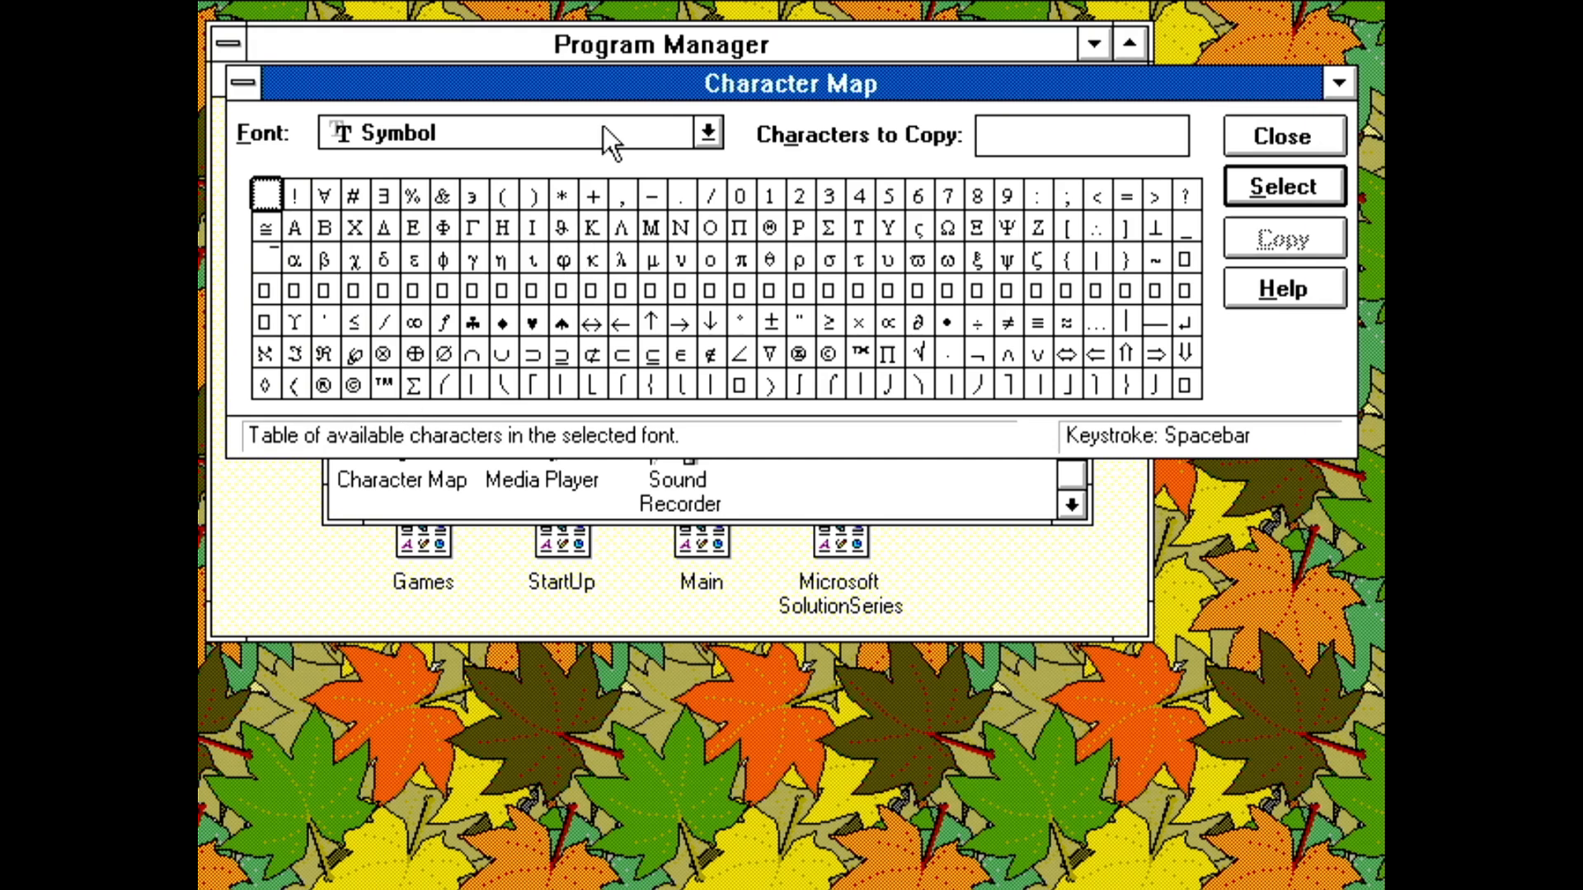
Show the Courier New set, then the Wingdings set, and close Character Map
left_click(706, 132)
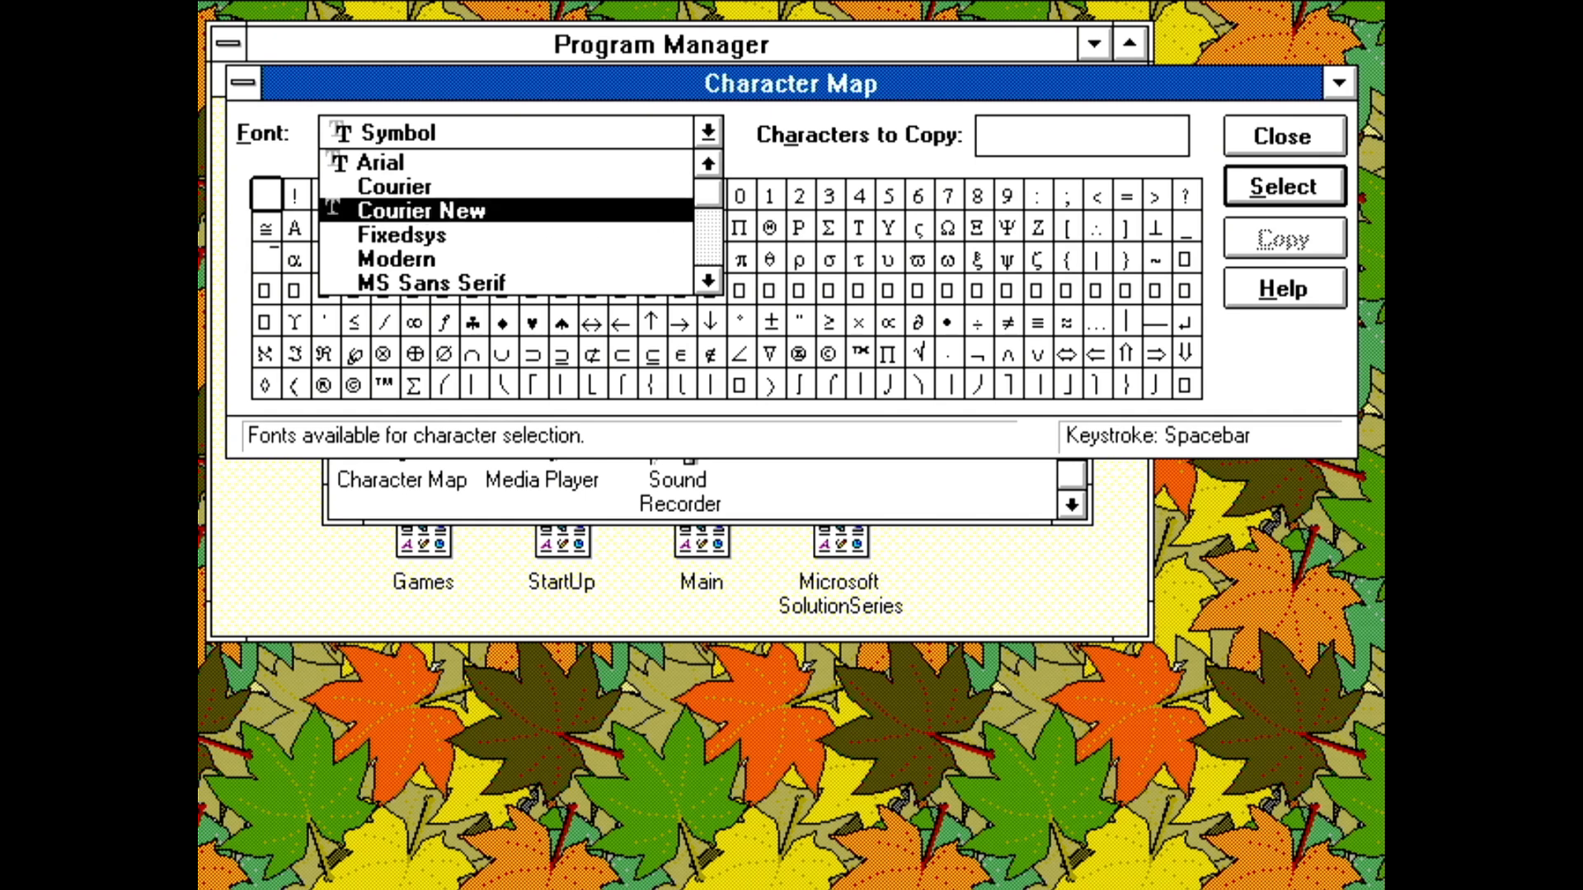
left_click(420, 209)
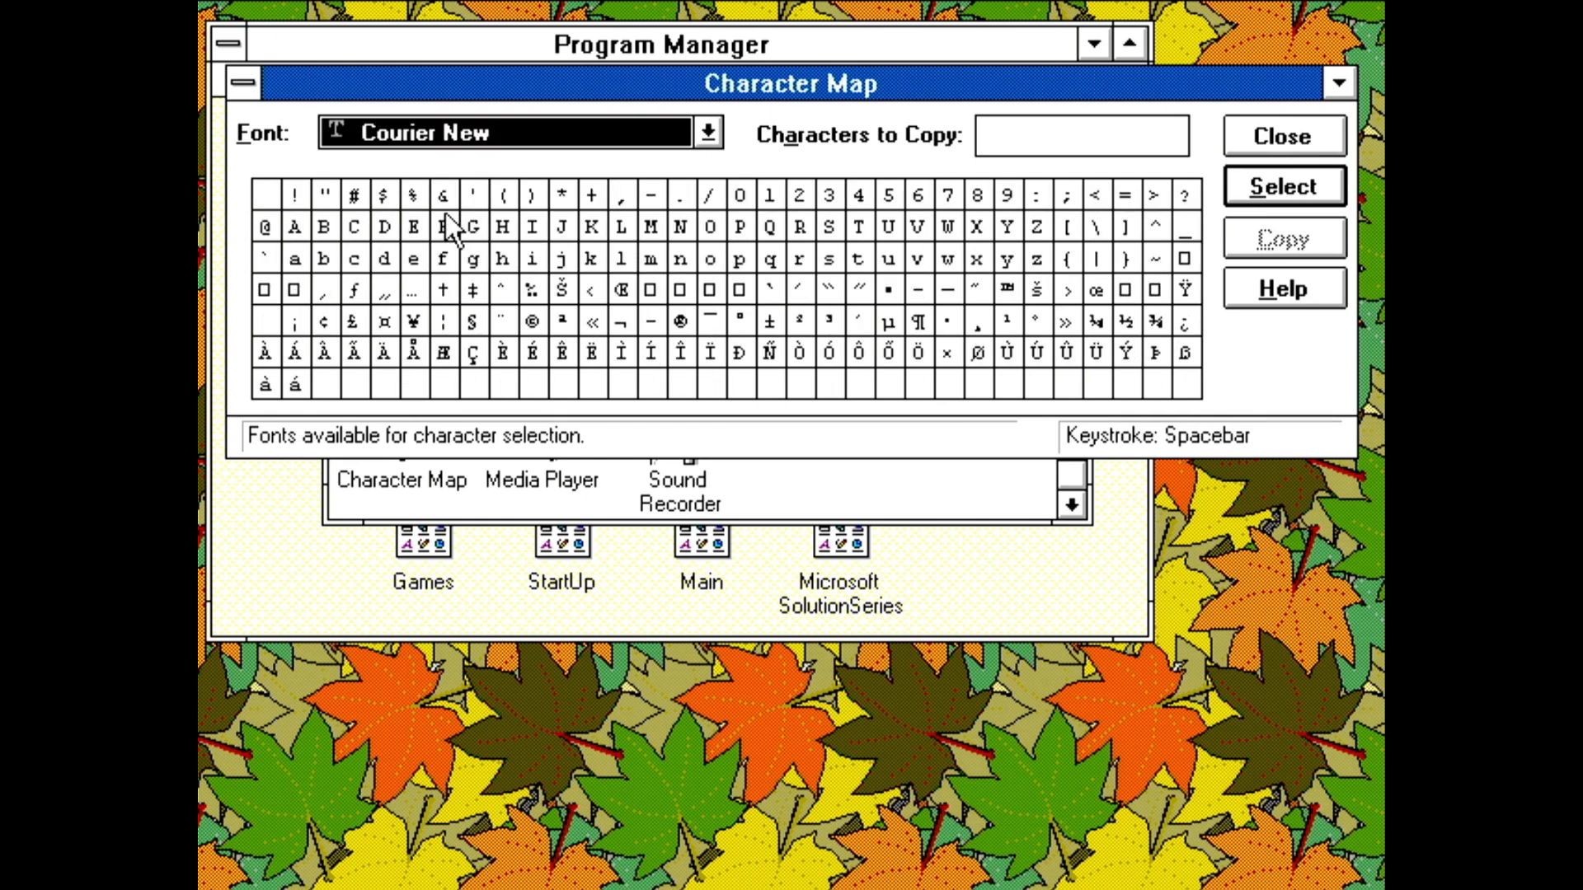
left_click(707, 132)
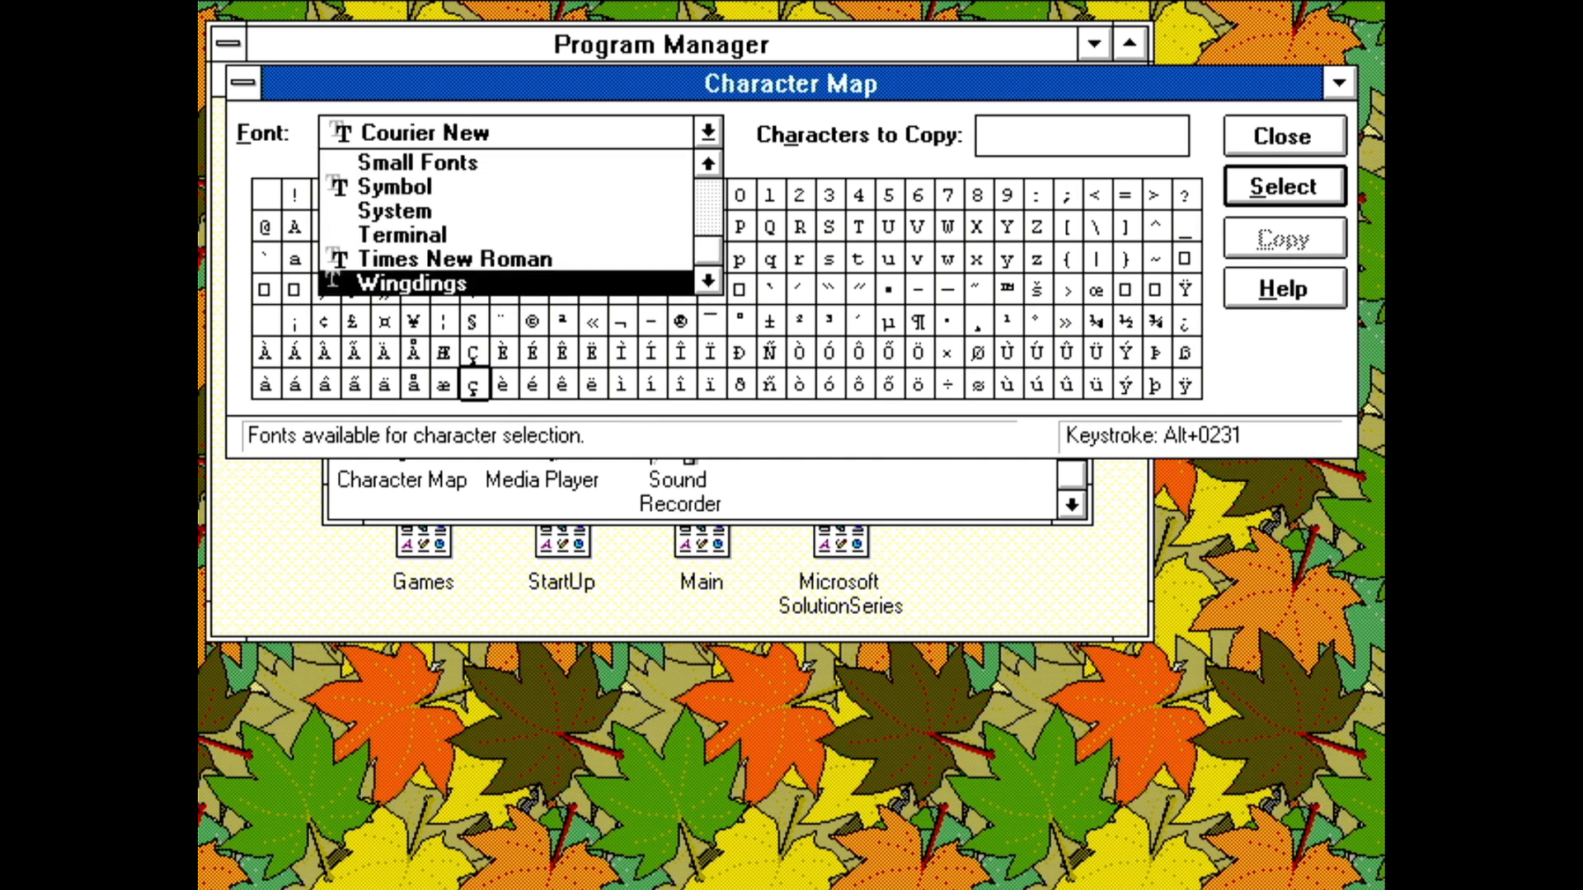
left_click(411, 284)
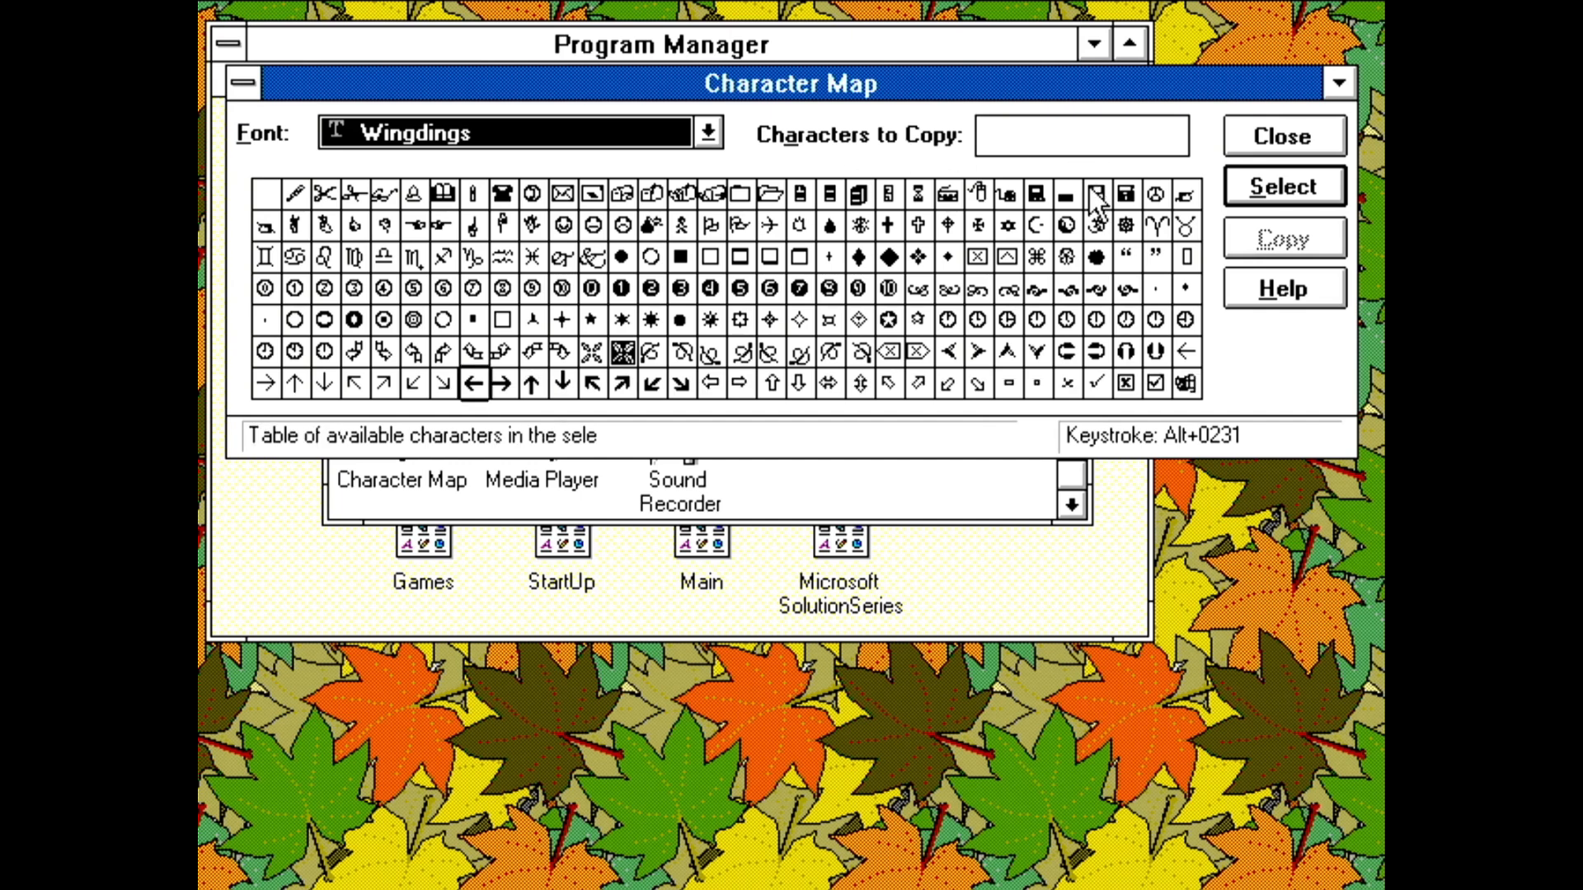
left_click(1091, 195)
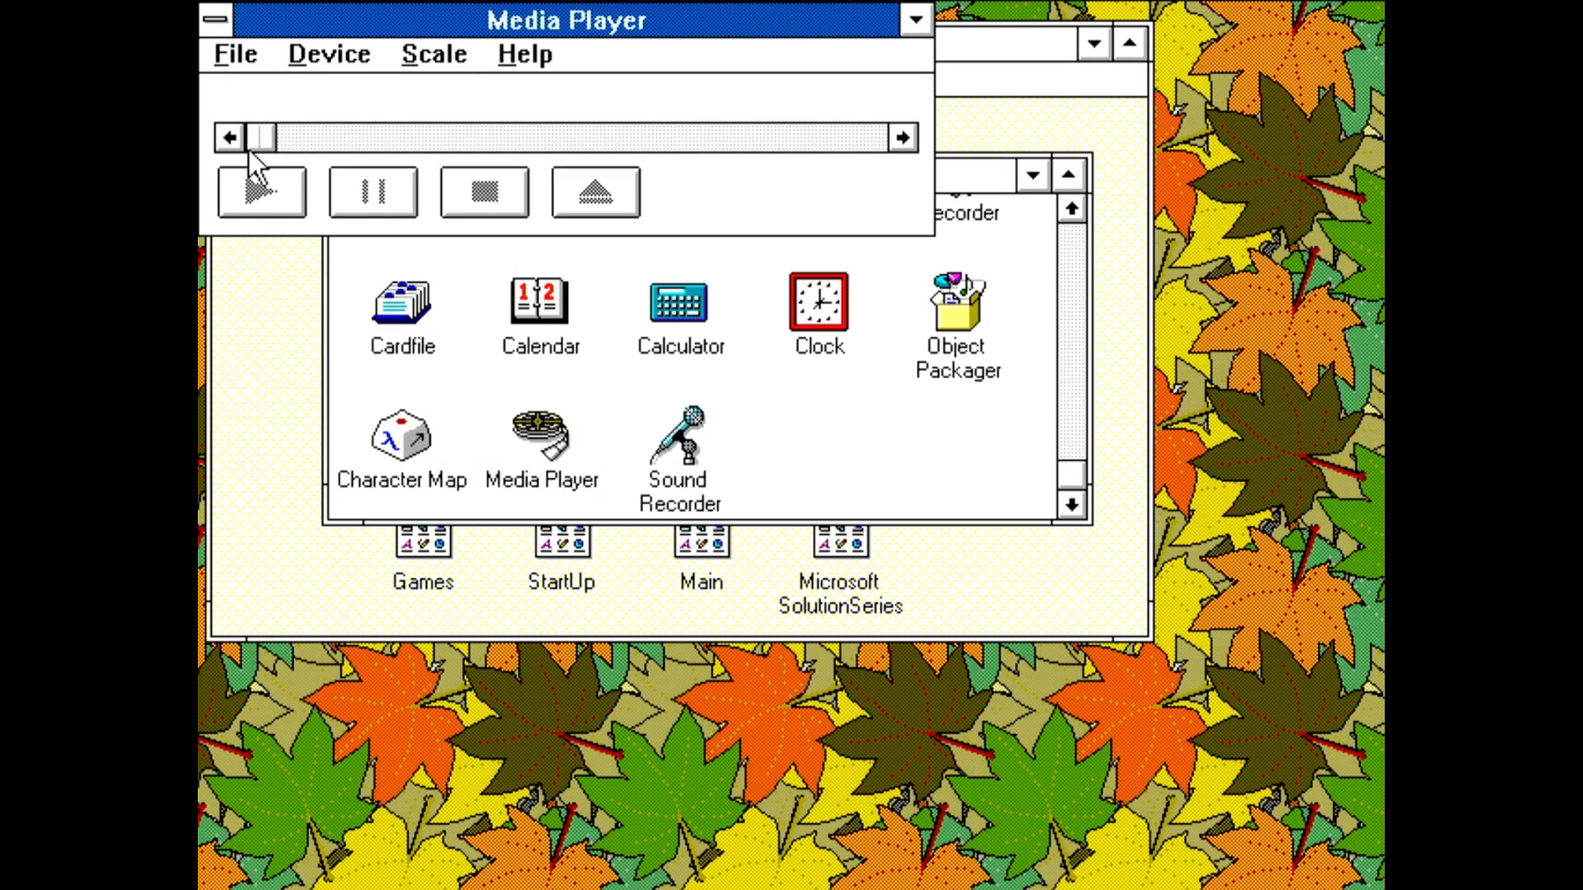
Play CANYON.MID through the MIDI Sequencer, check Scale, then launch Sound Recorder
left_click(329, 52)
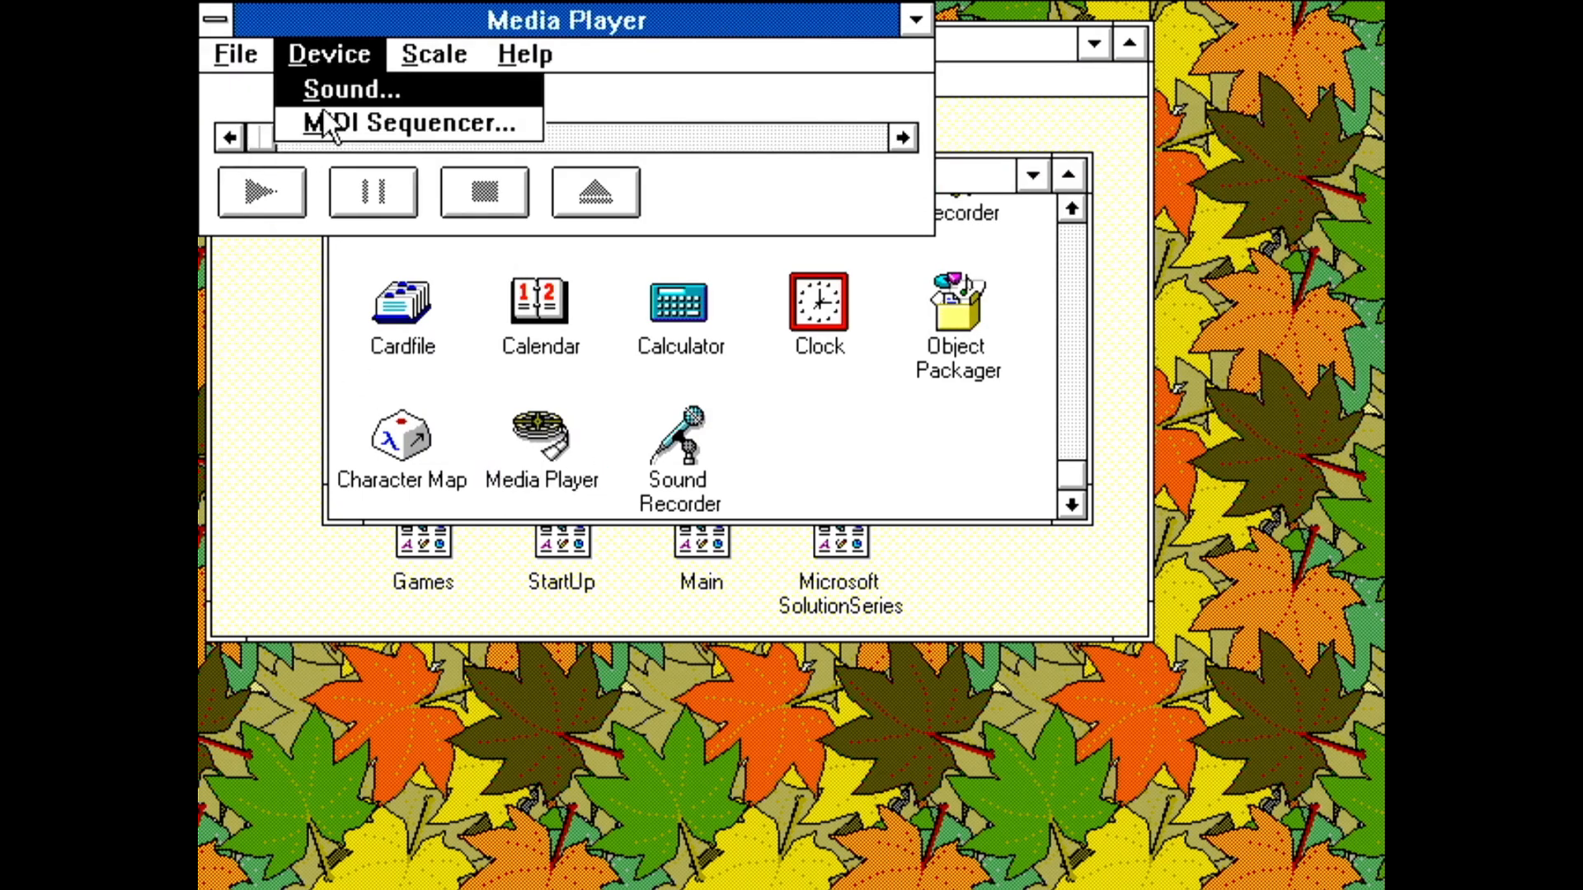
left_click(407, 124)
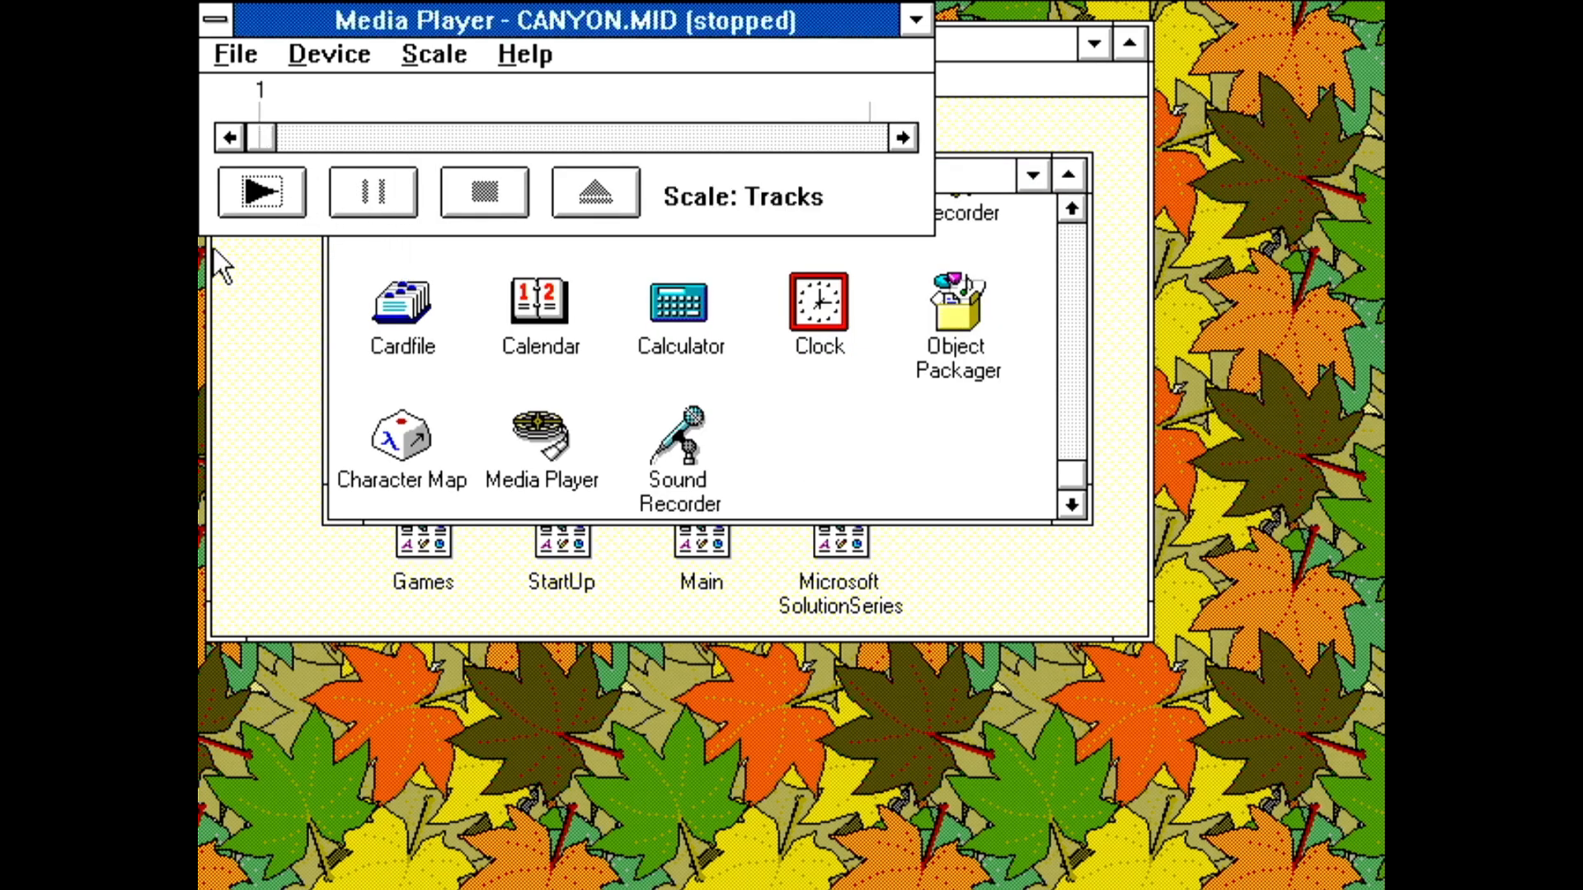
left_click(260, 191)
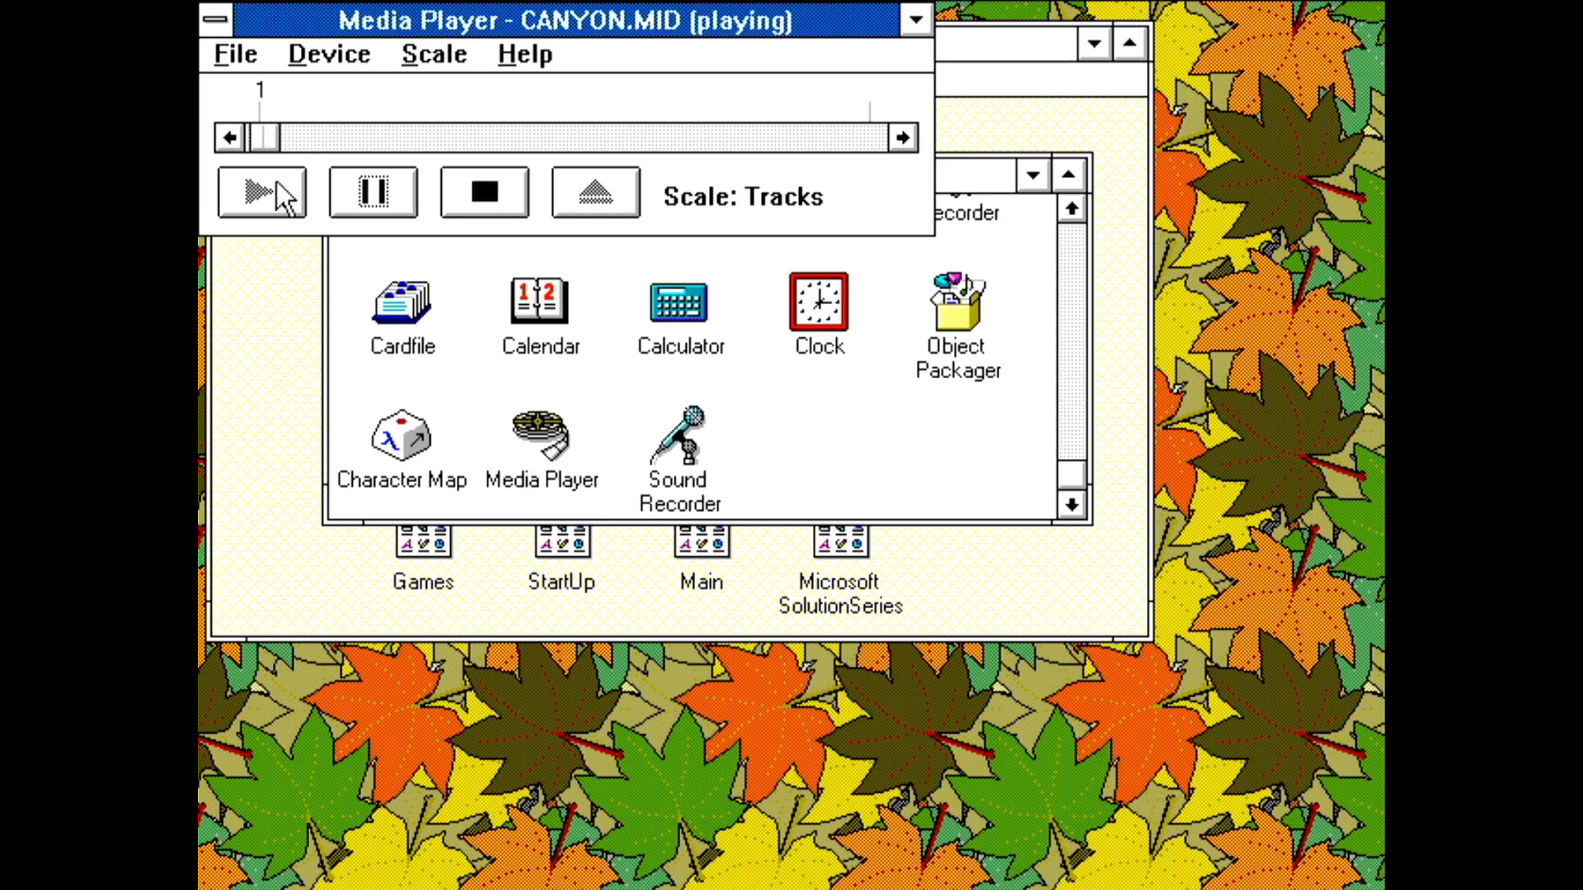
left_click(434, 53)
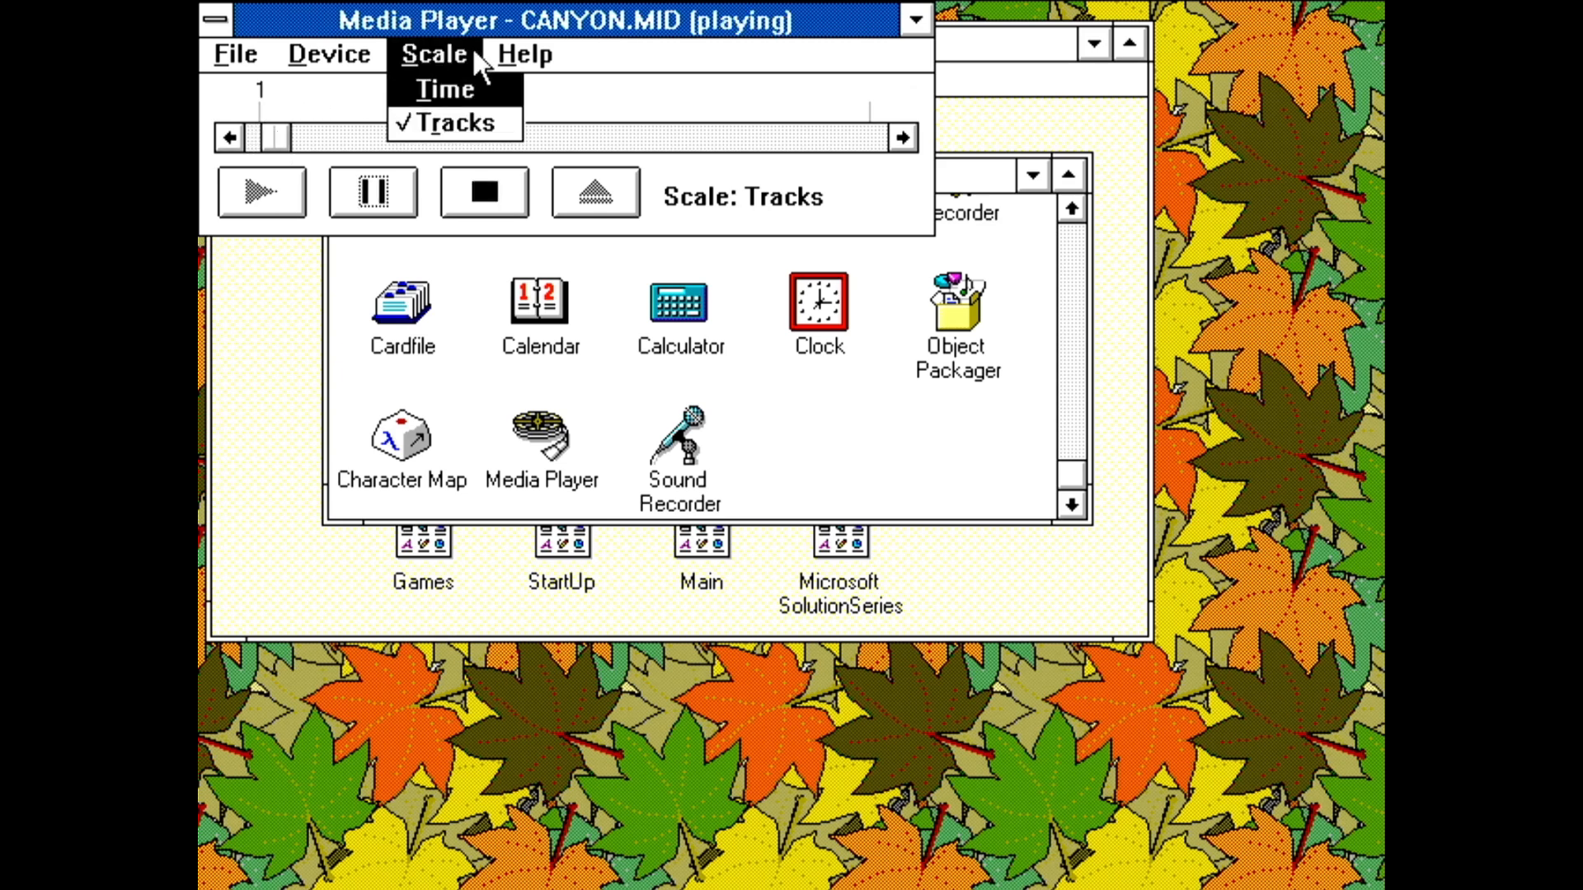
double_click(680, 448)
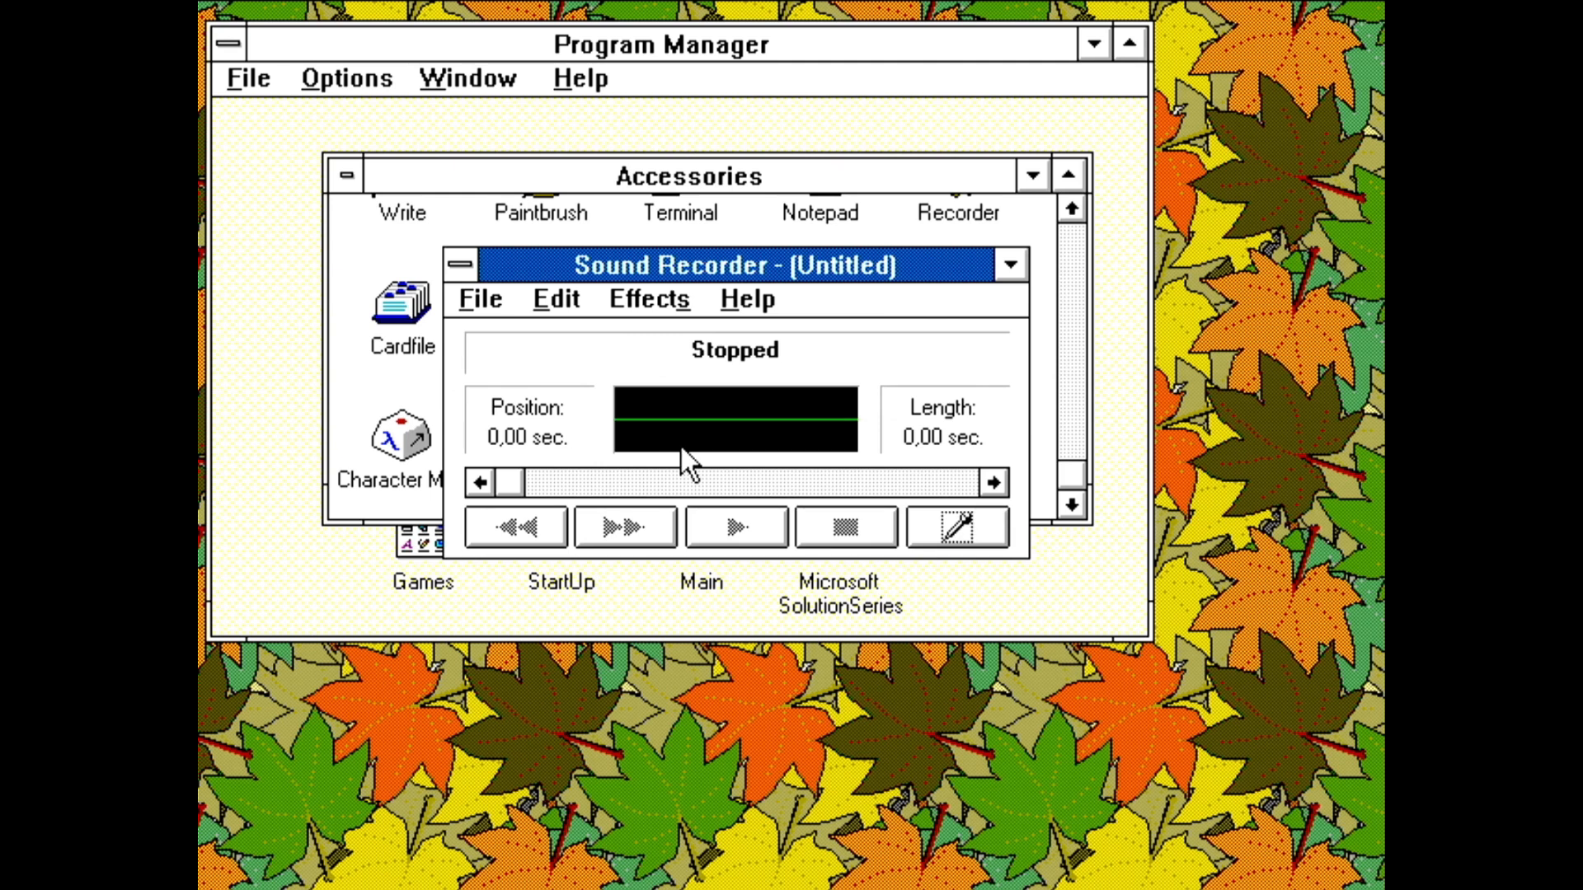